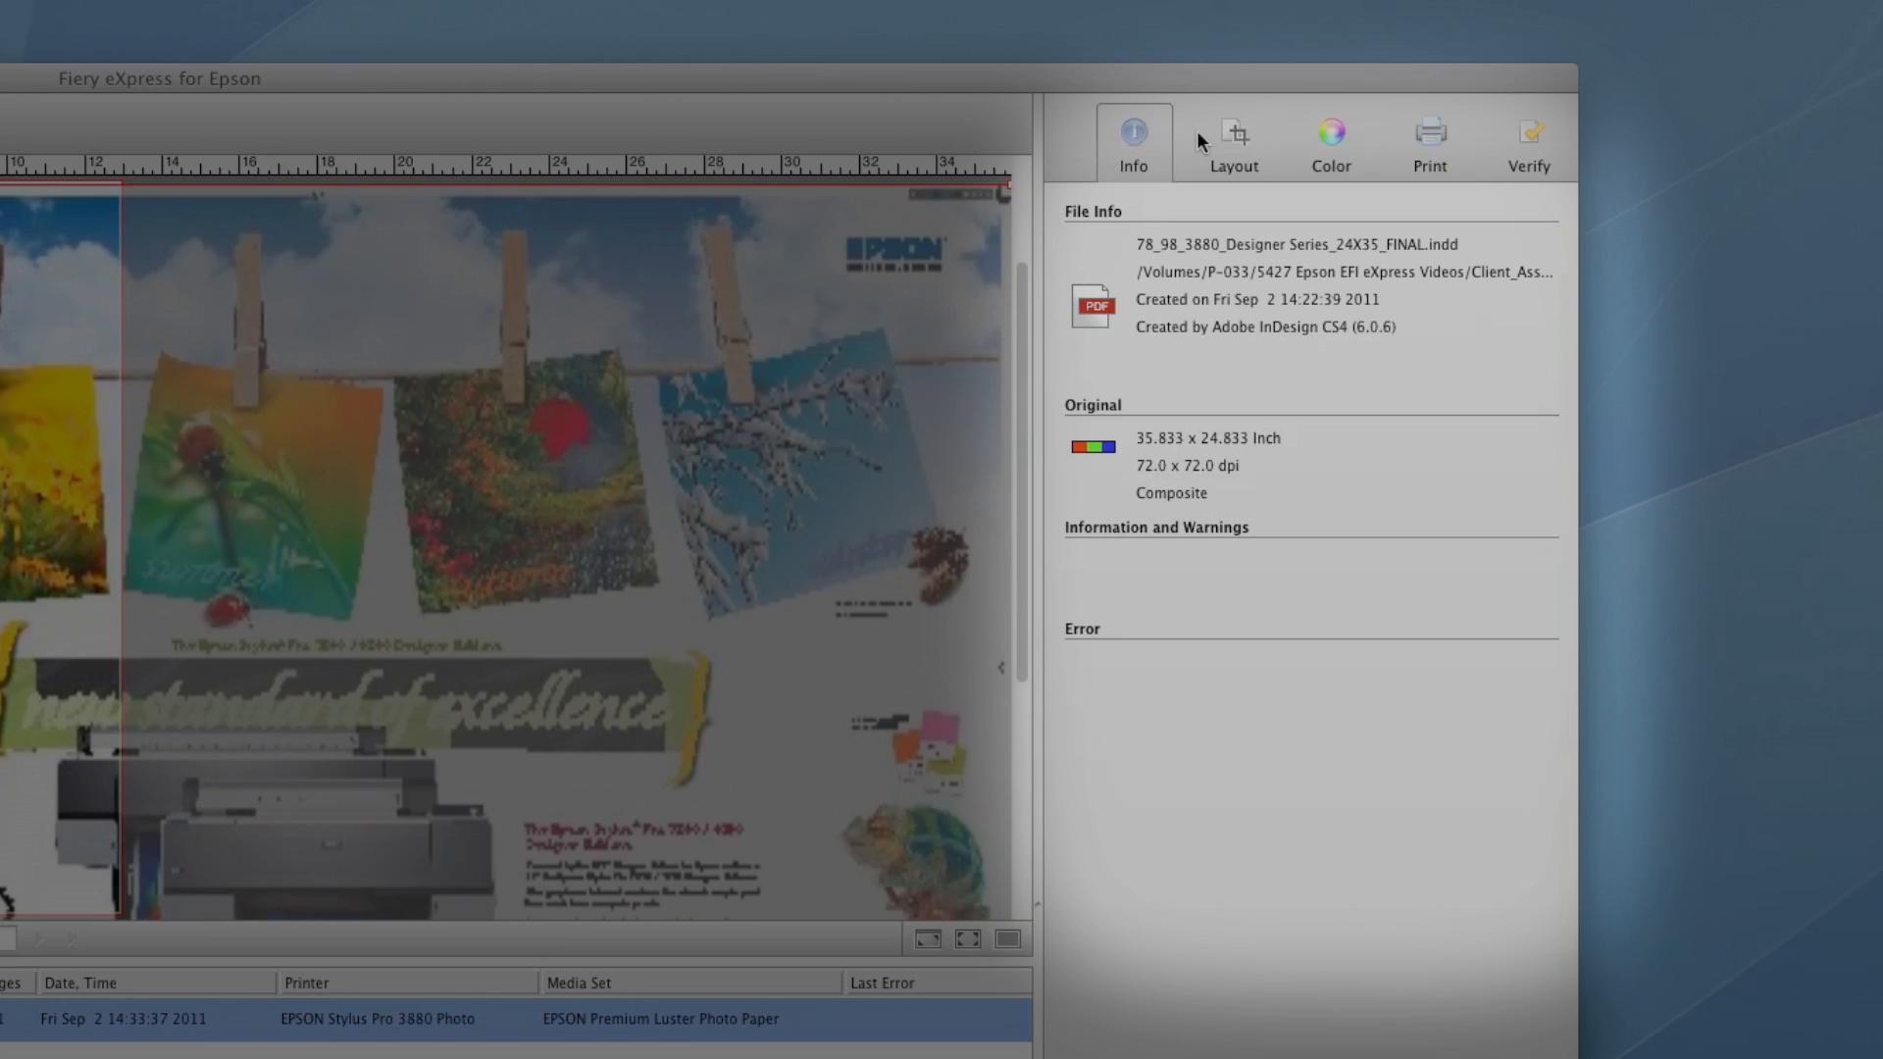
# - Review the job's Layout, Color and Print settings for the EPSON Stylus Pro 3880 Photo
pyautogui.click(1232, 137)
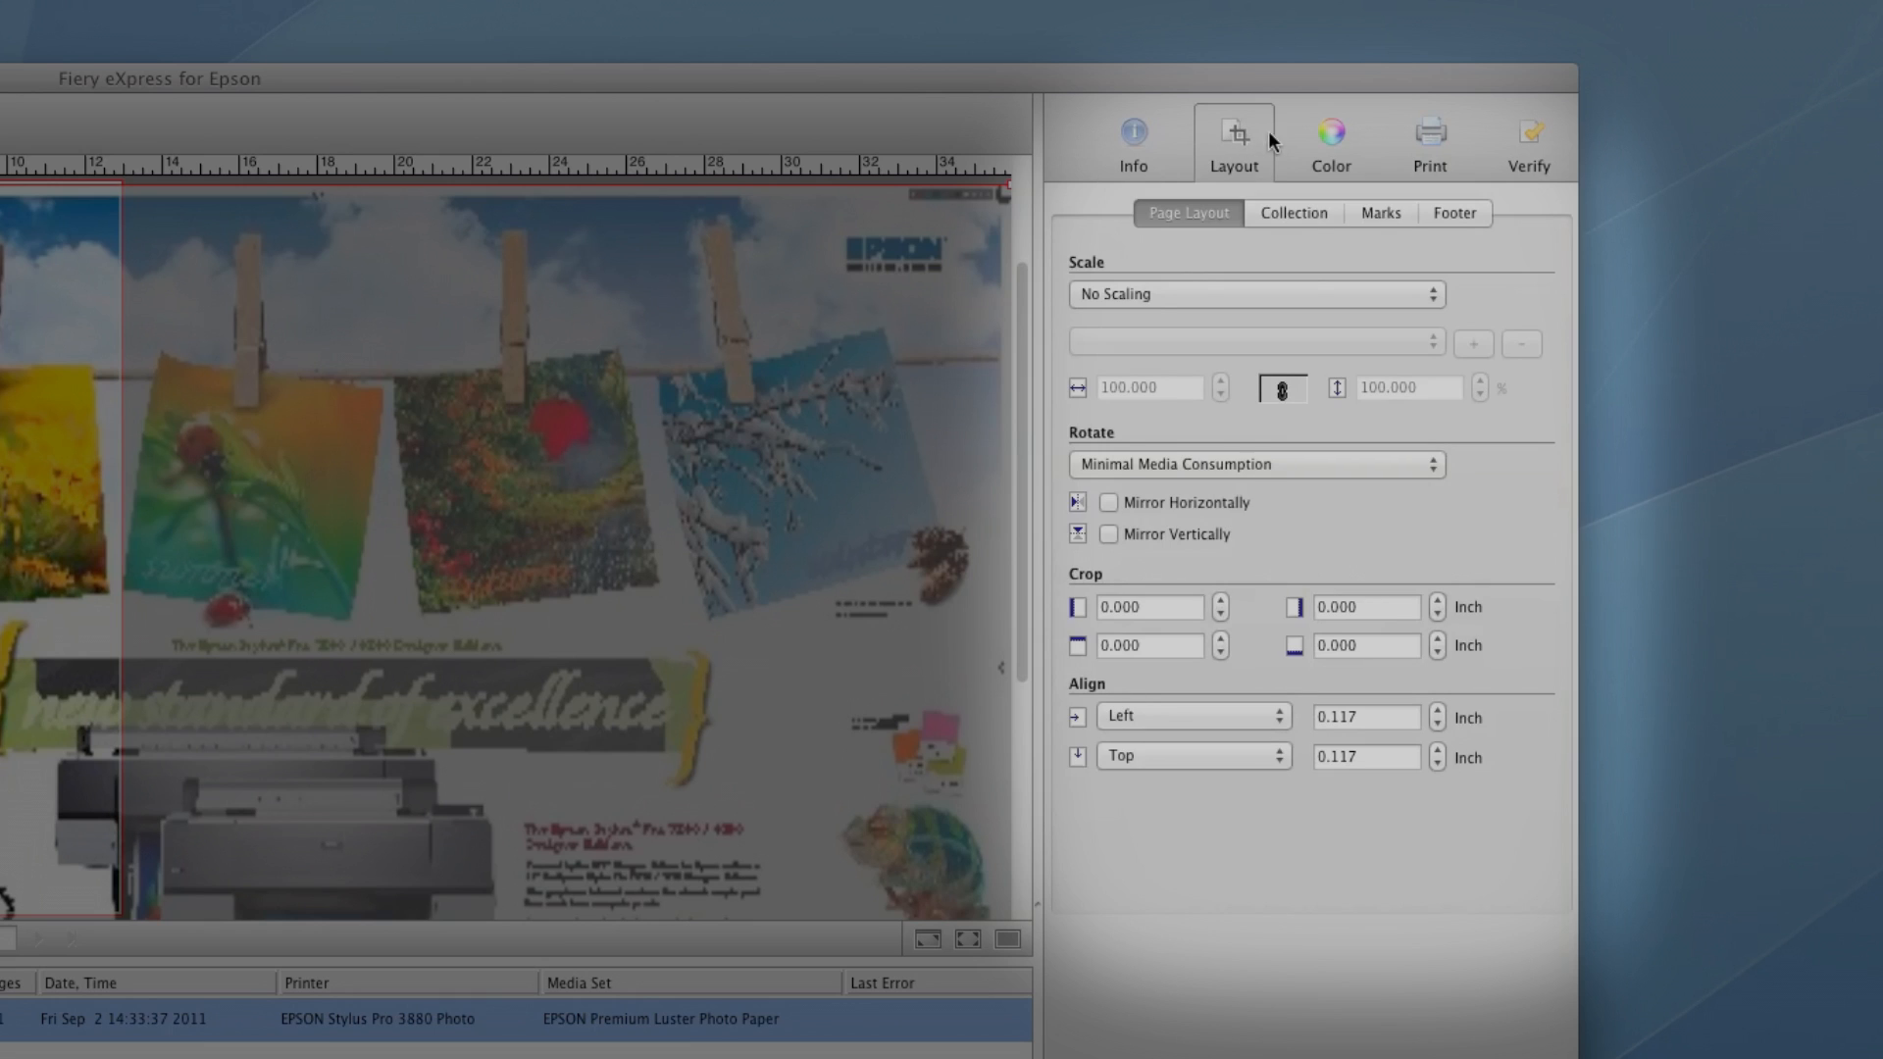
pyautogui.click(1330, 141)
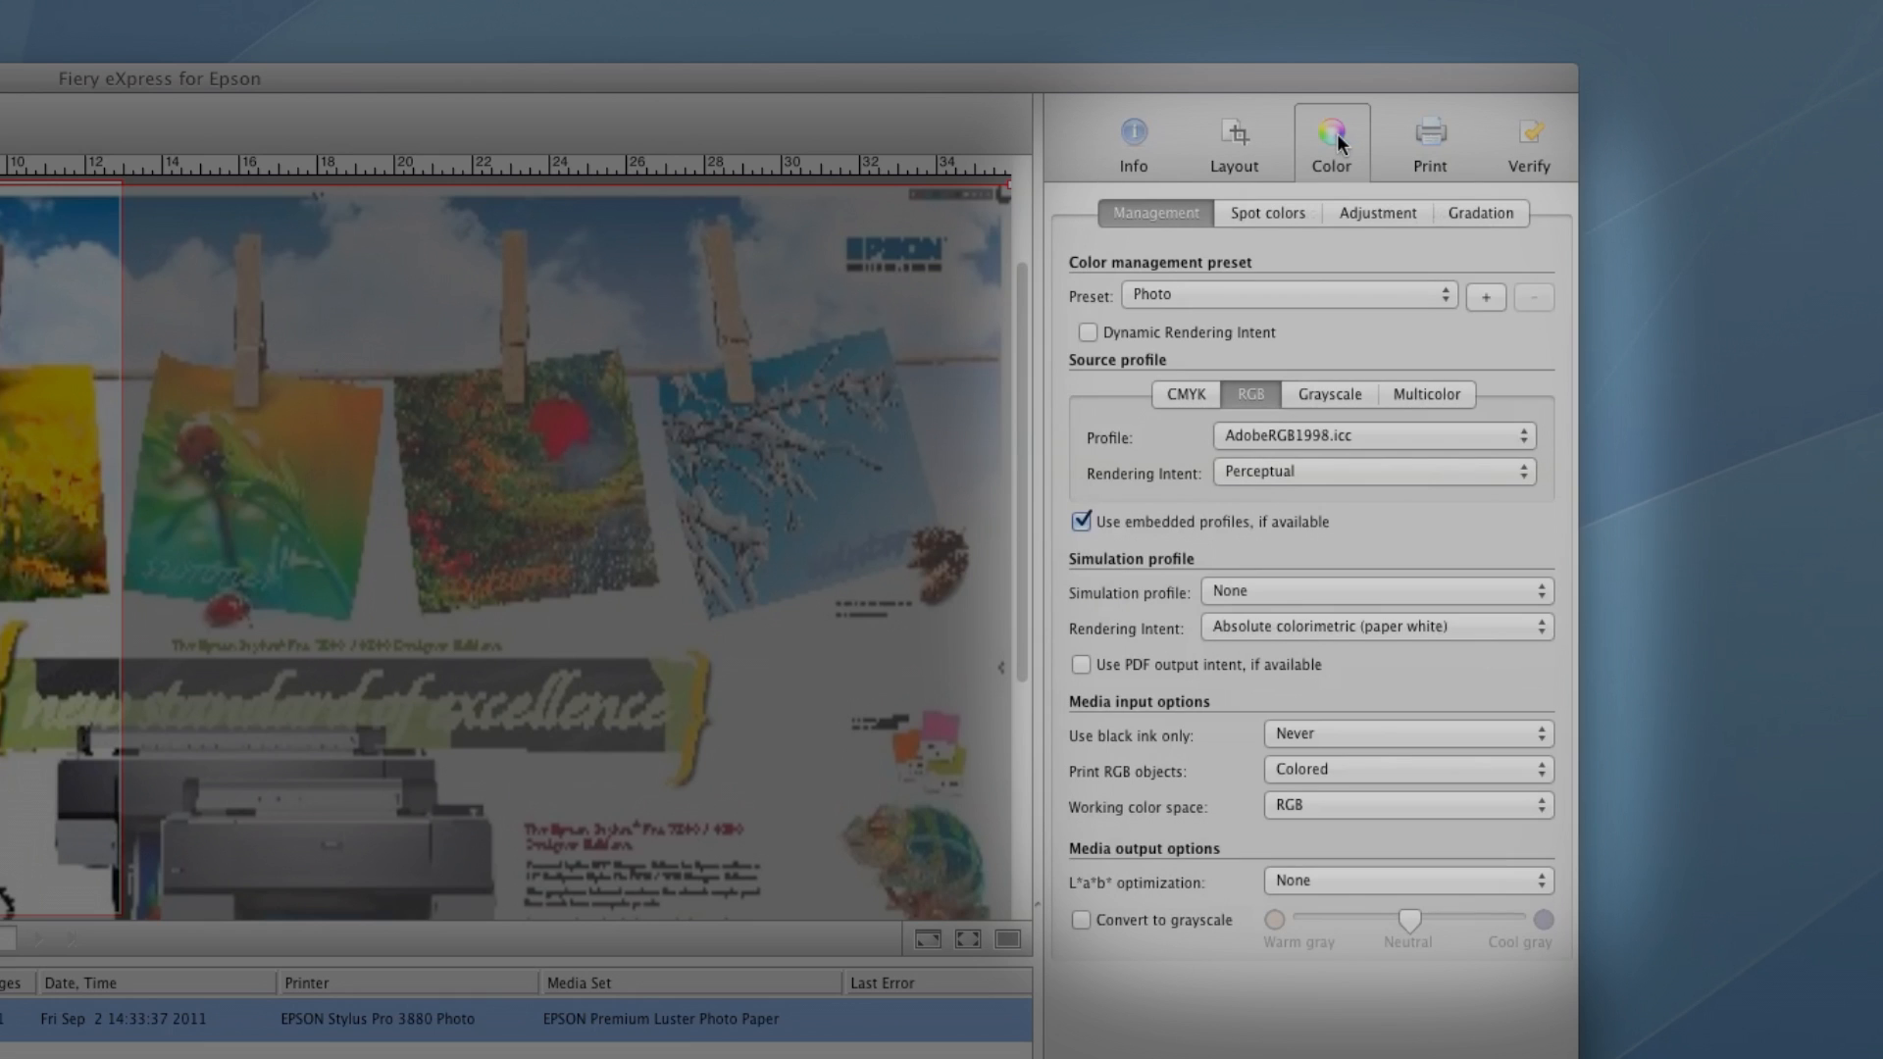
pyautogui.click(1428, 141)
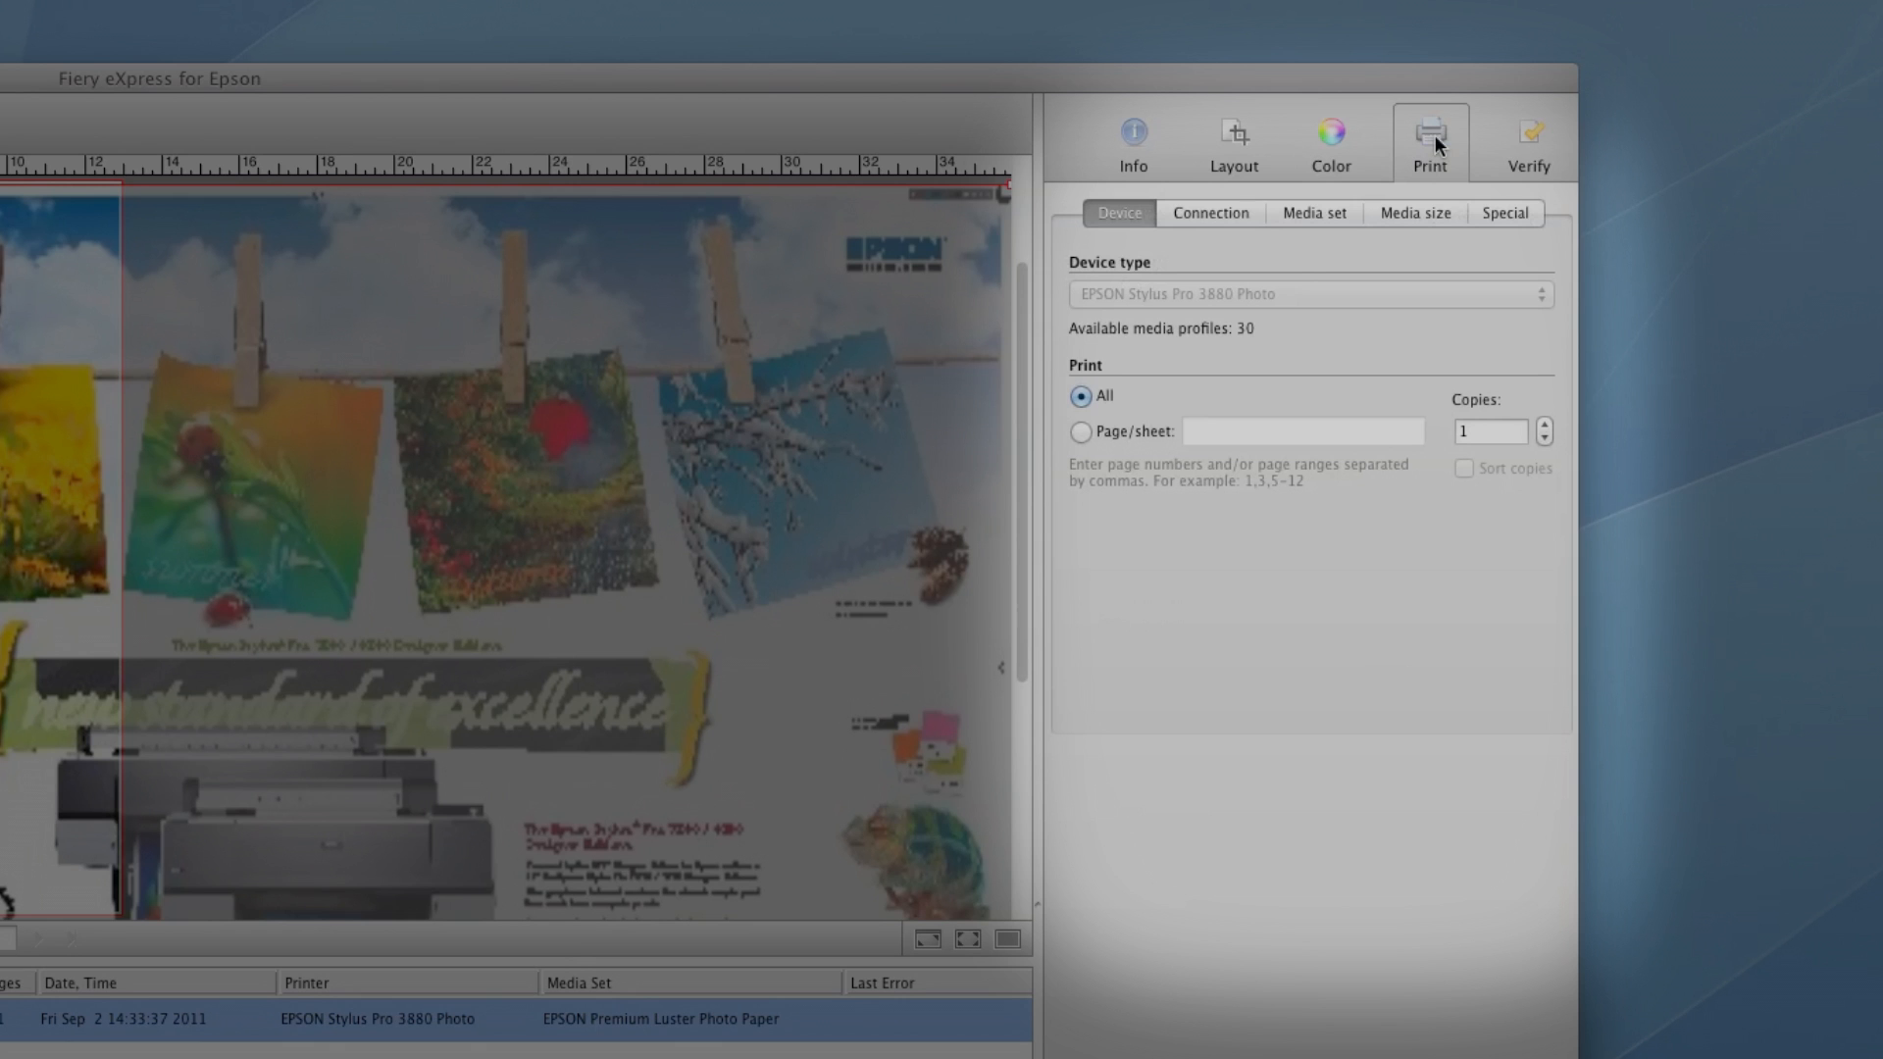
pyautogui.click(1528, 137)
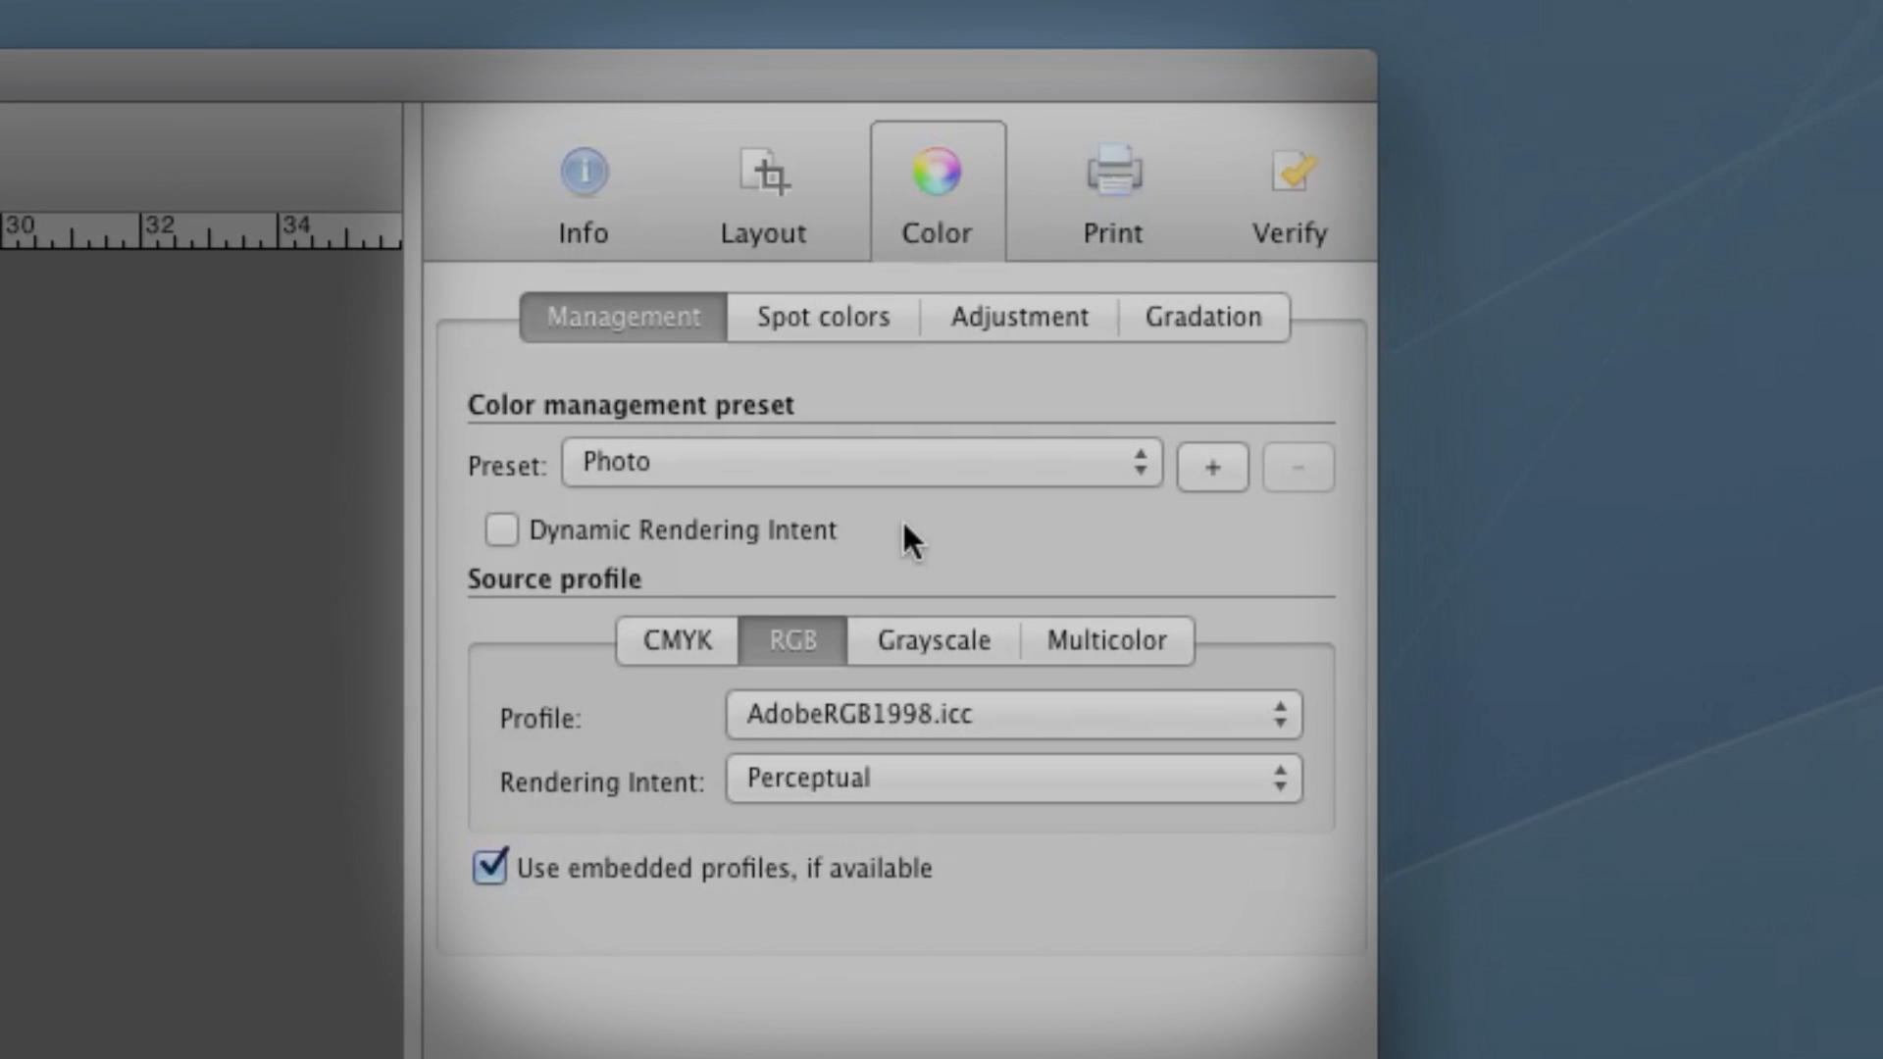
pyautogui.moveTo(1109, 202)
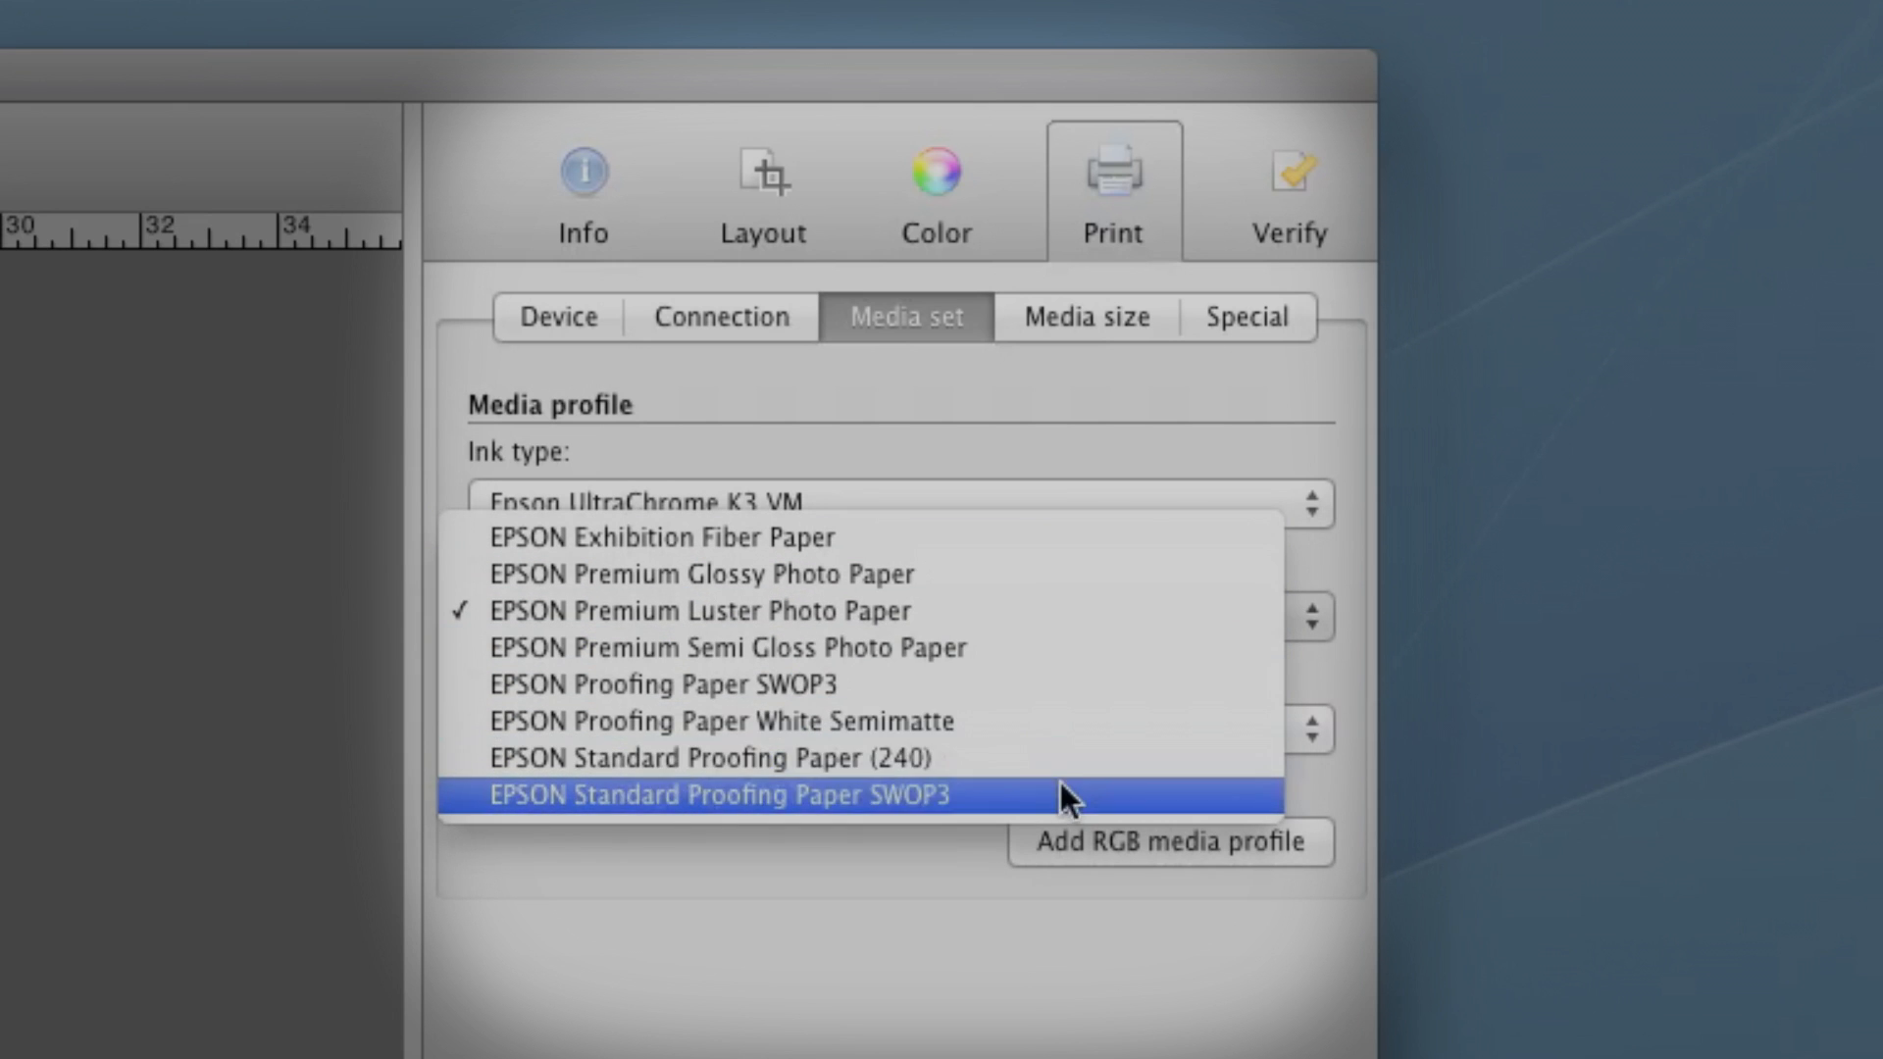
pyautogui.click(393, 10)
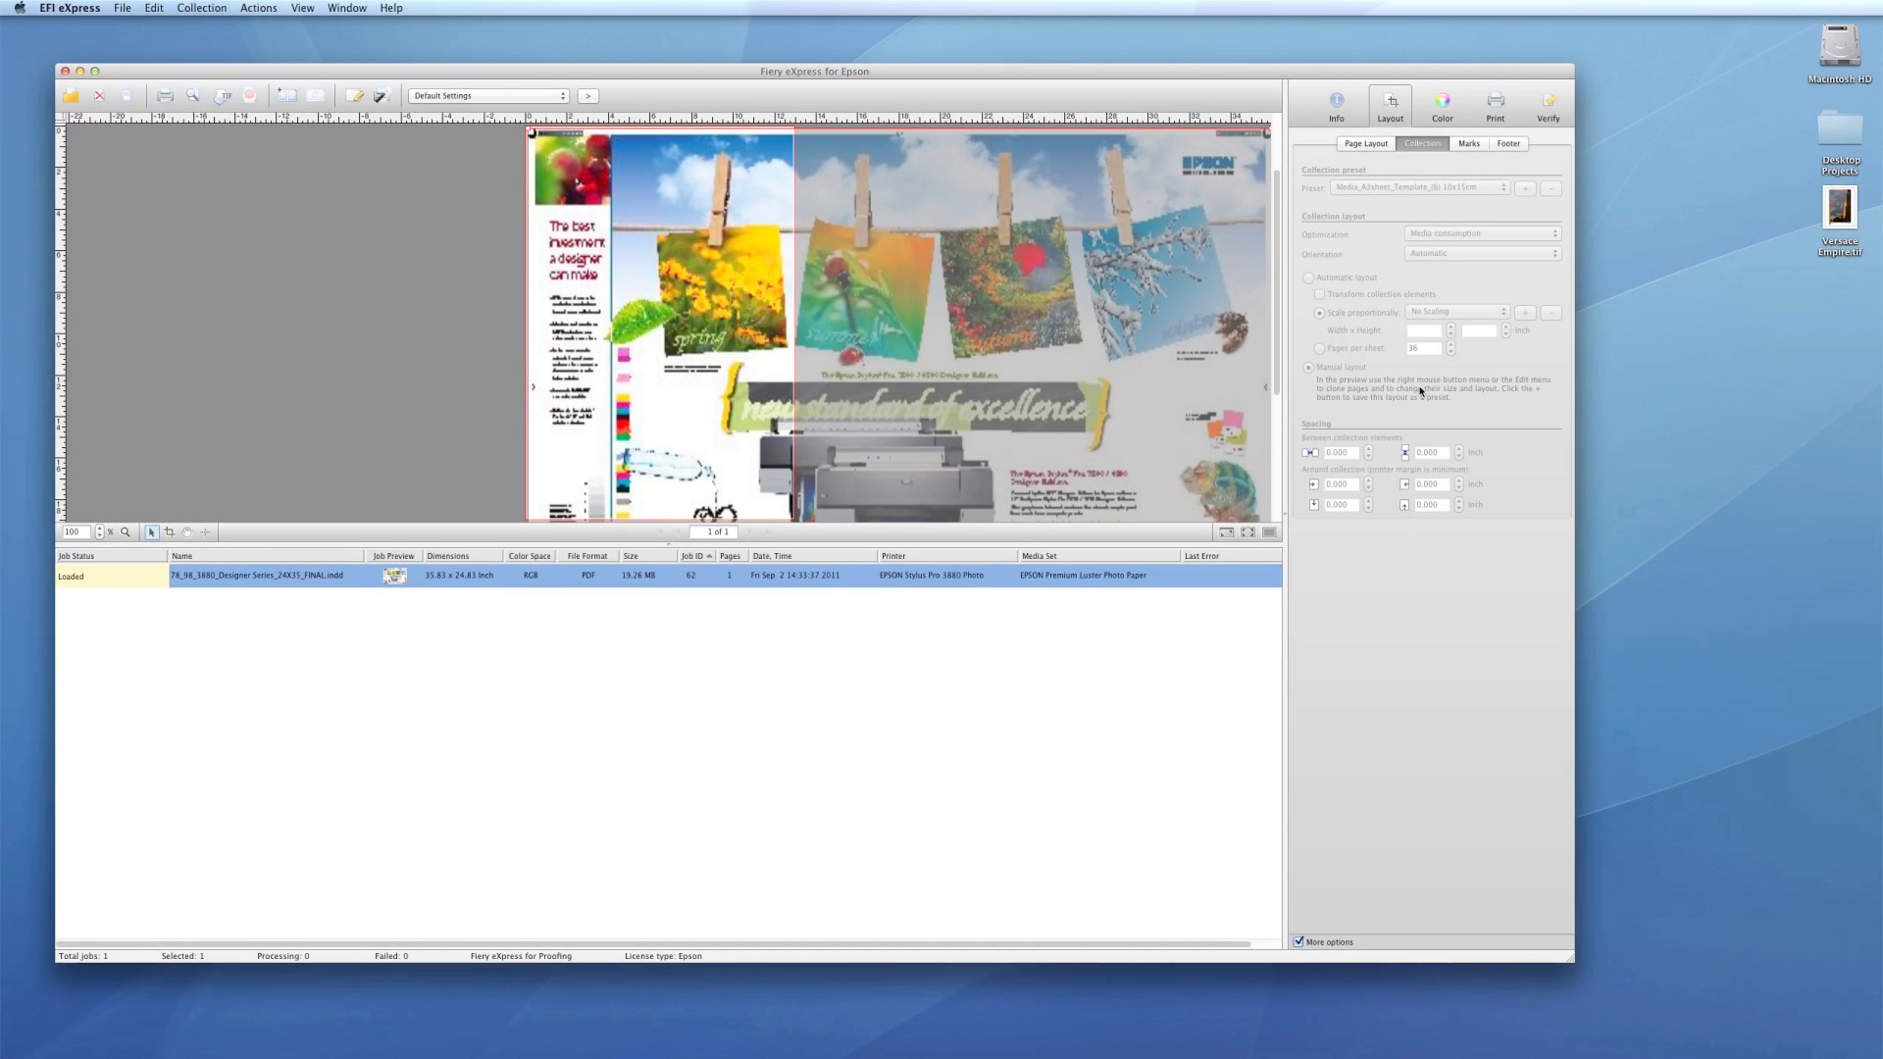
pyautogui.moveTo(759, 94)
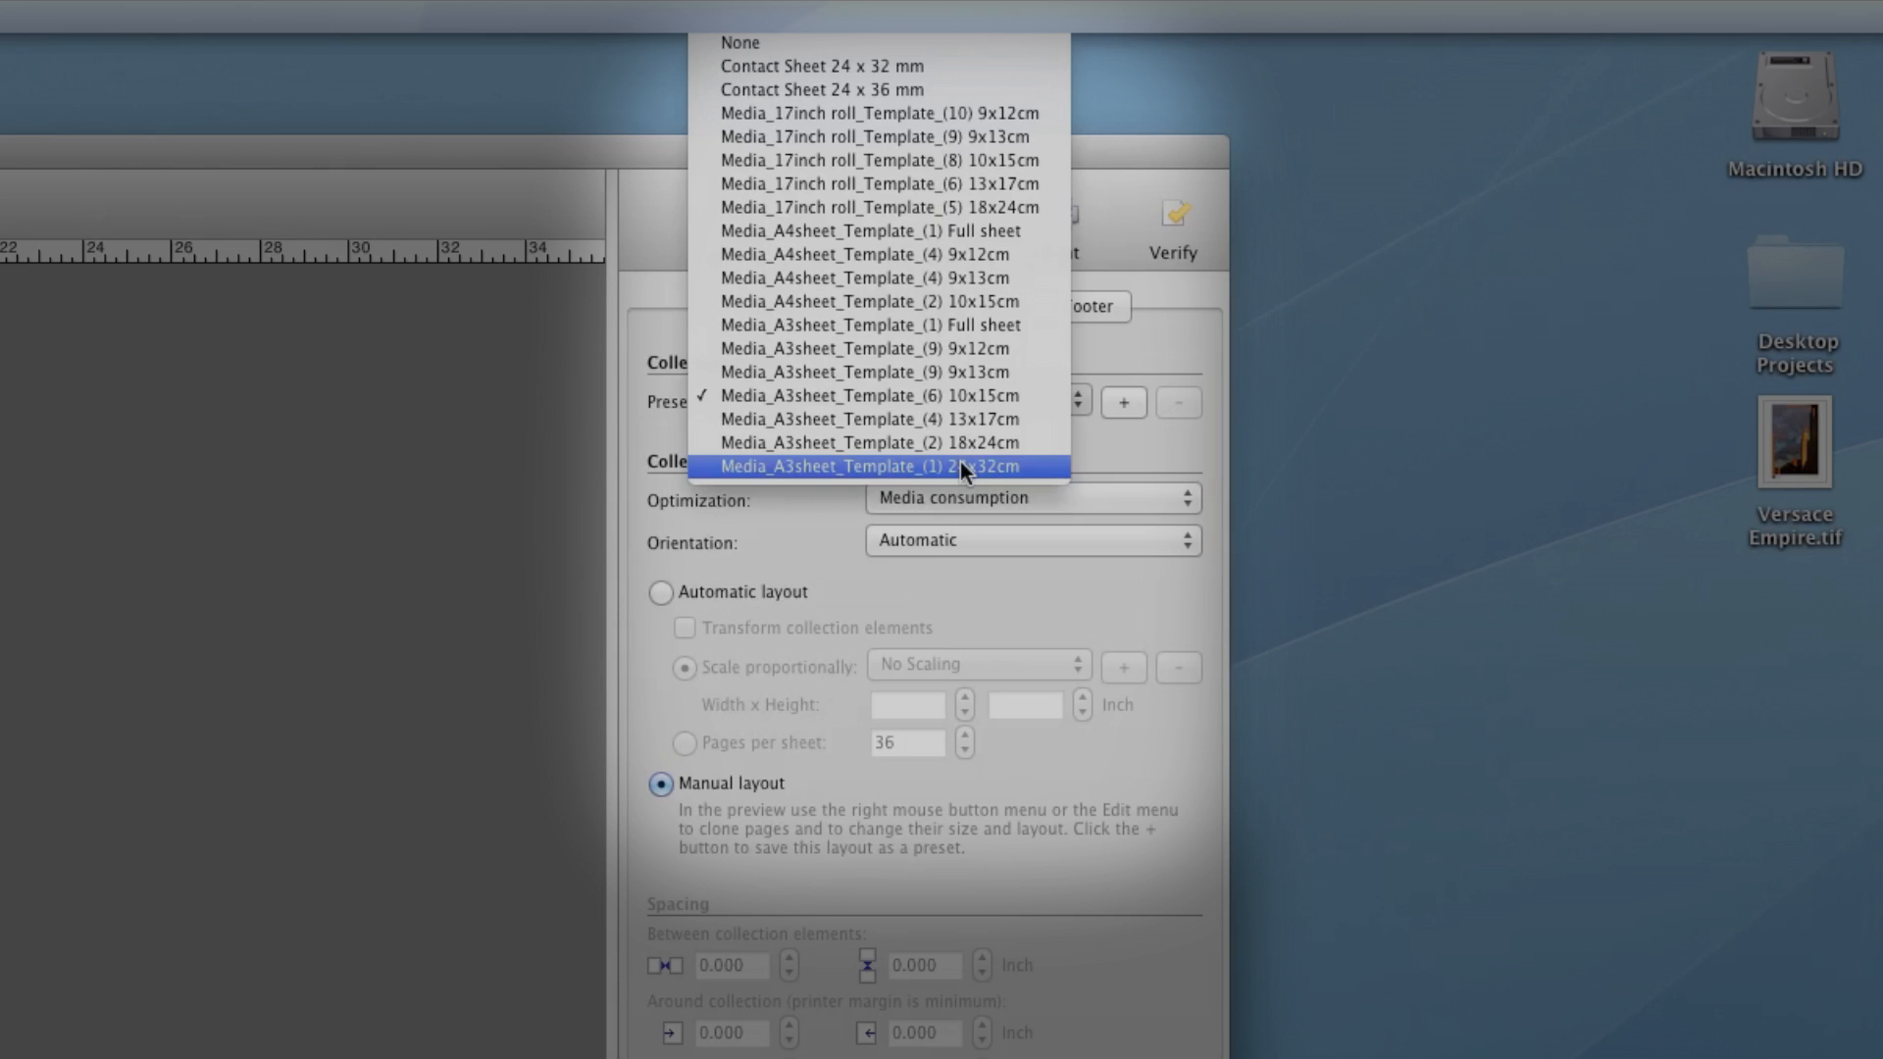
pyautogui.moveTo(1040, 402)
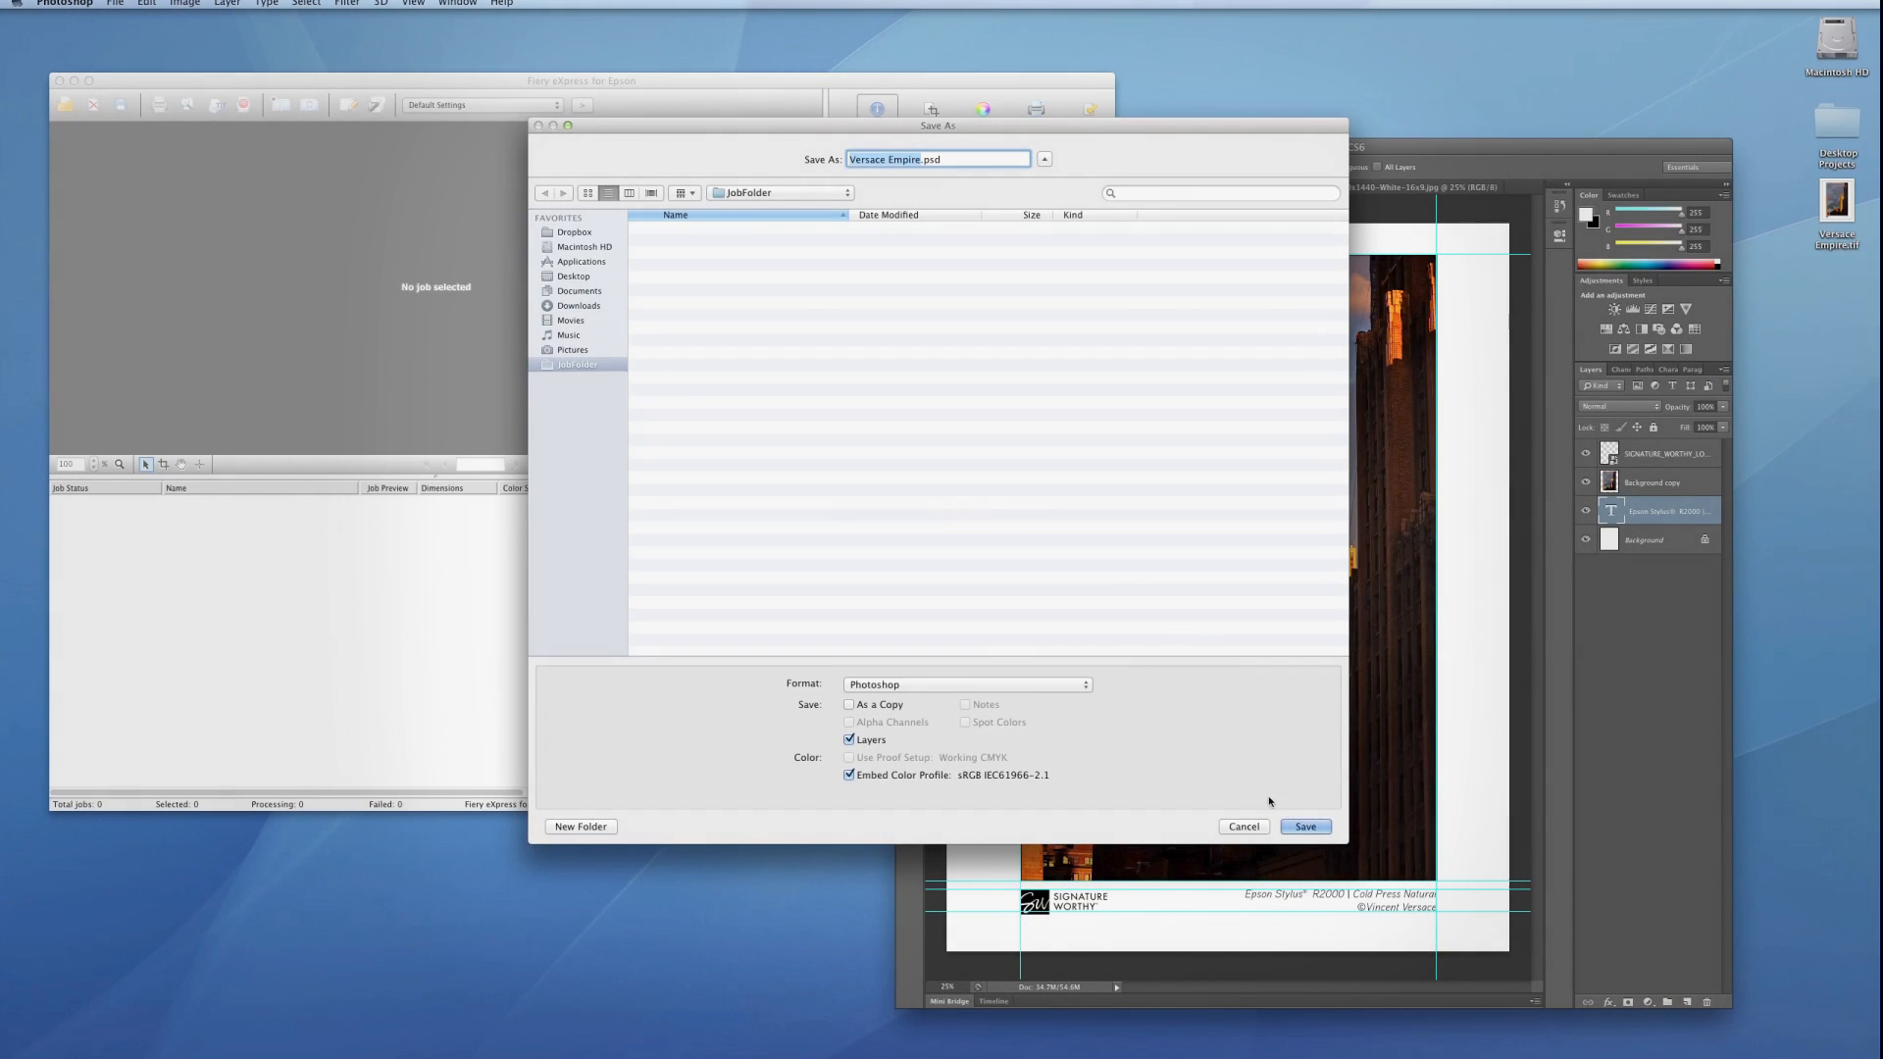
# - Save Versace Empire into the JobFolder hot folder and select the imported Fiery job
pyautogui.click(1305, 826)
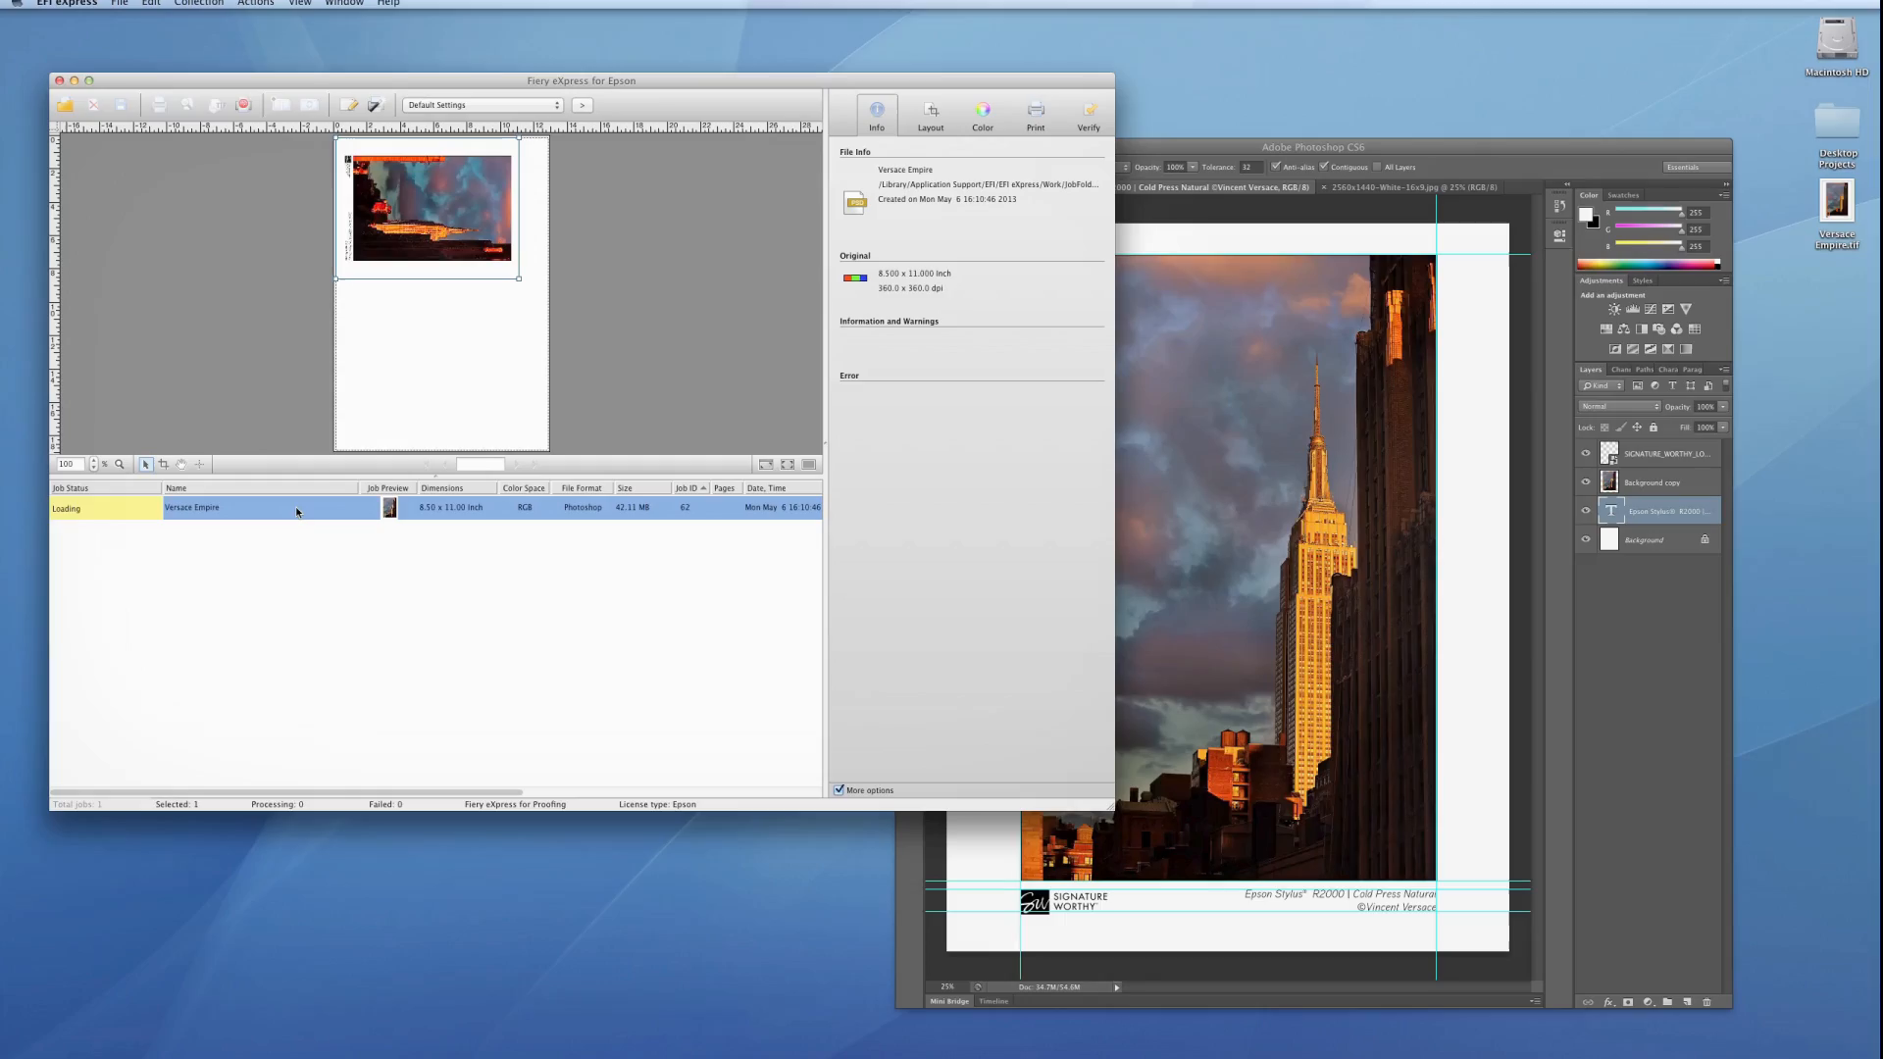
pyautogui.click(112, 2)
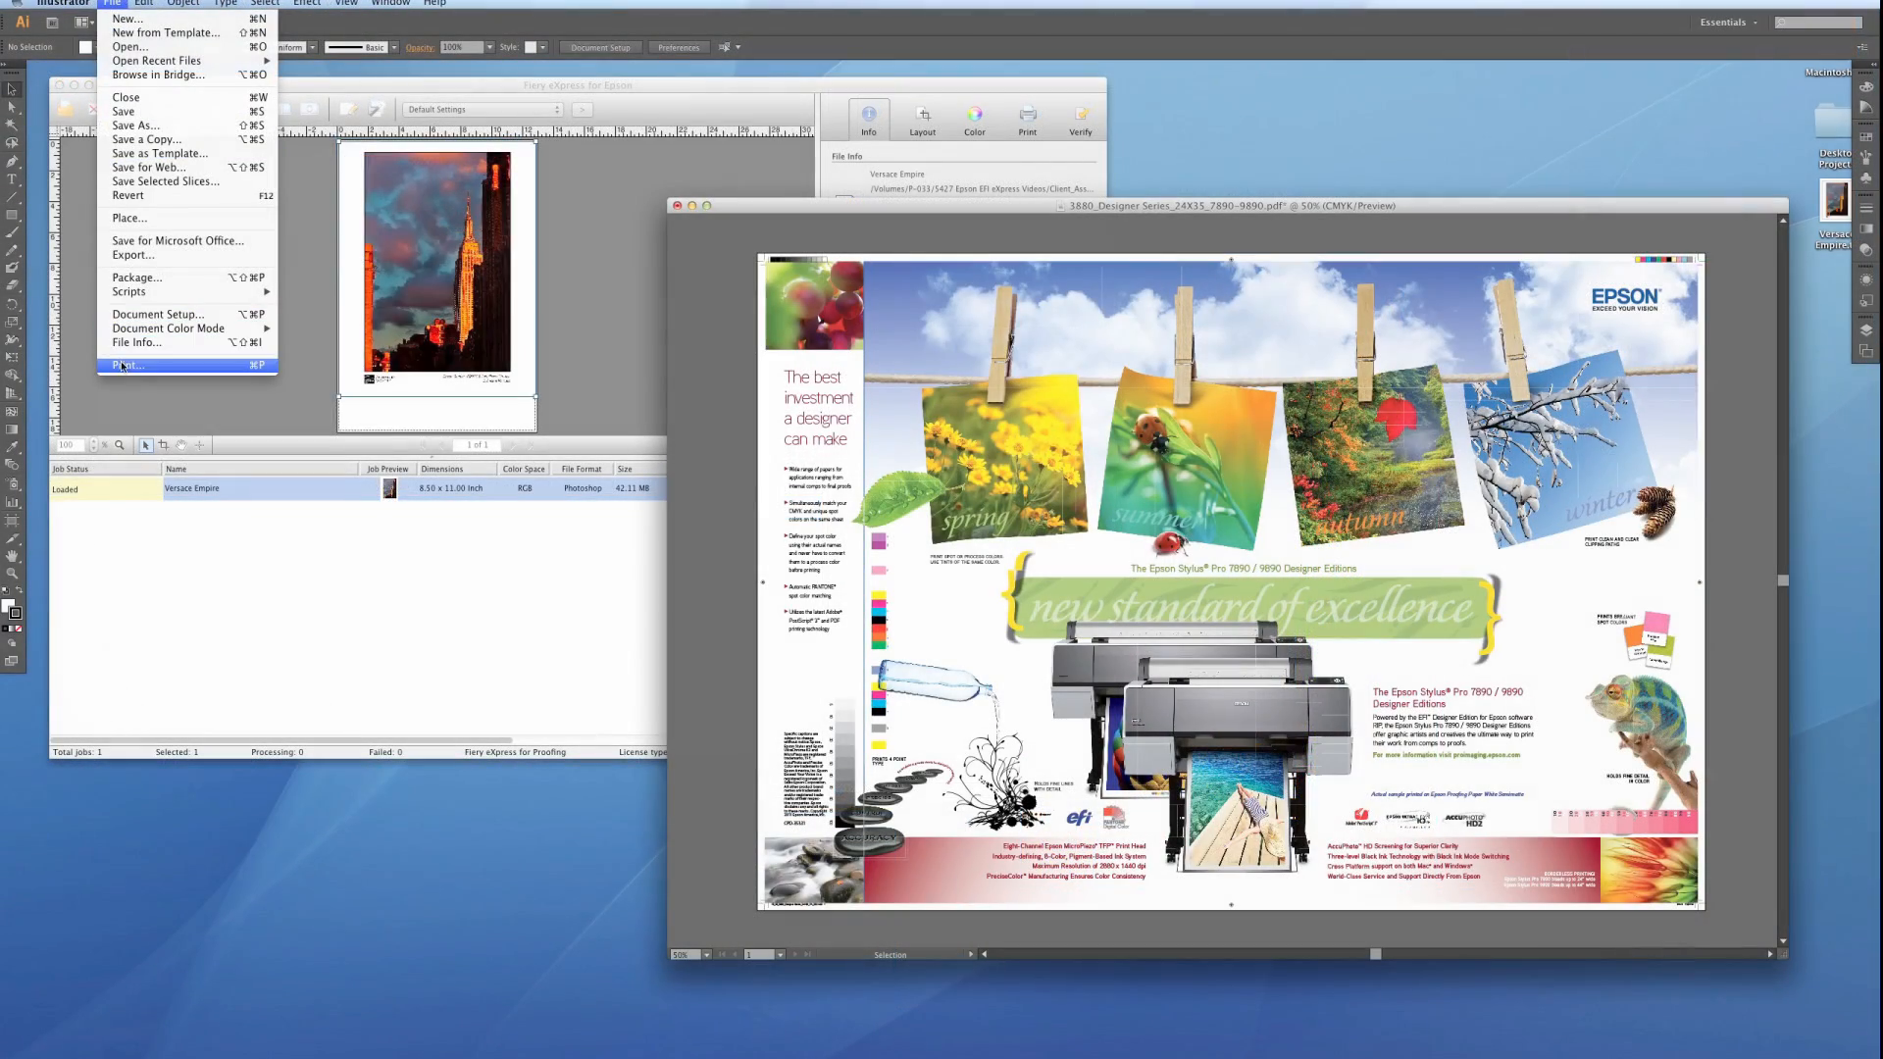
# - Print the Epson brochure from Illustrator using the EFI eXpress Unidriver PPD
pyautogui.click(126, 367)
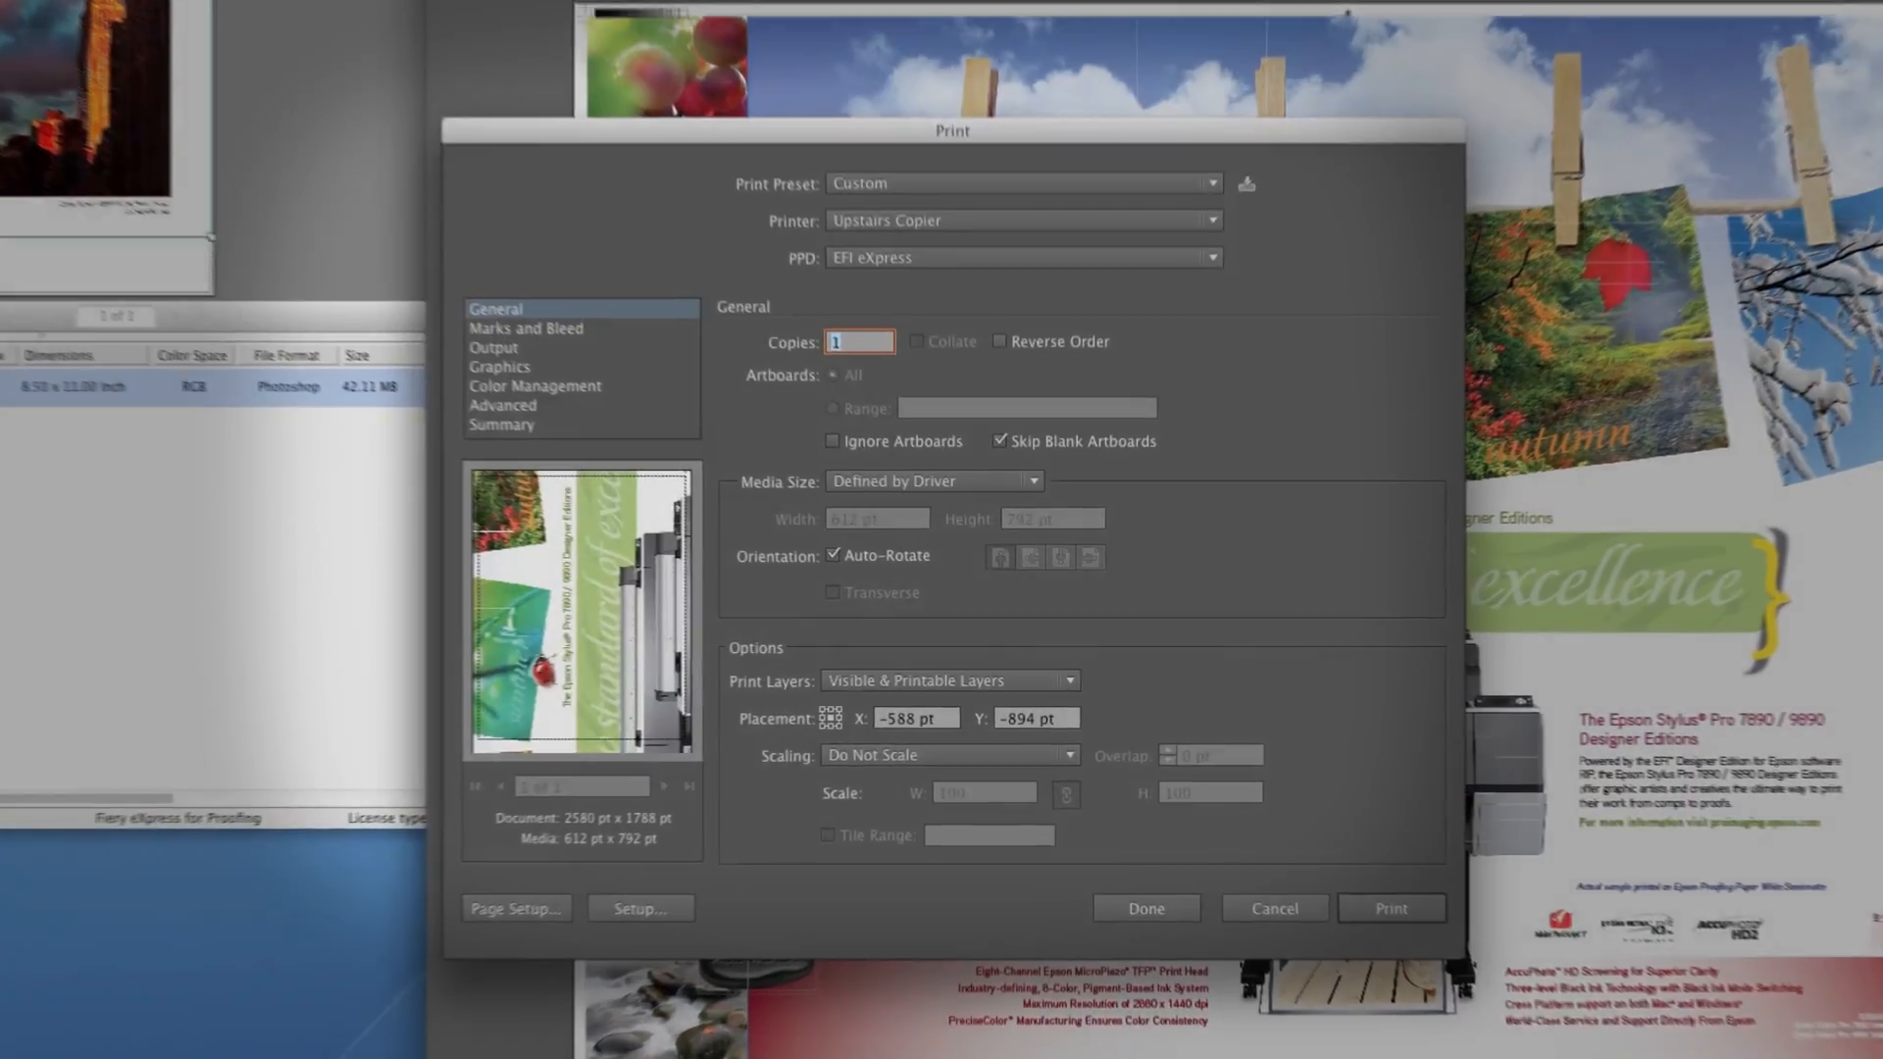
pyautogui.click(1210, 257)
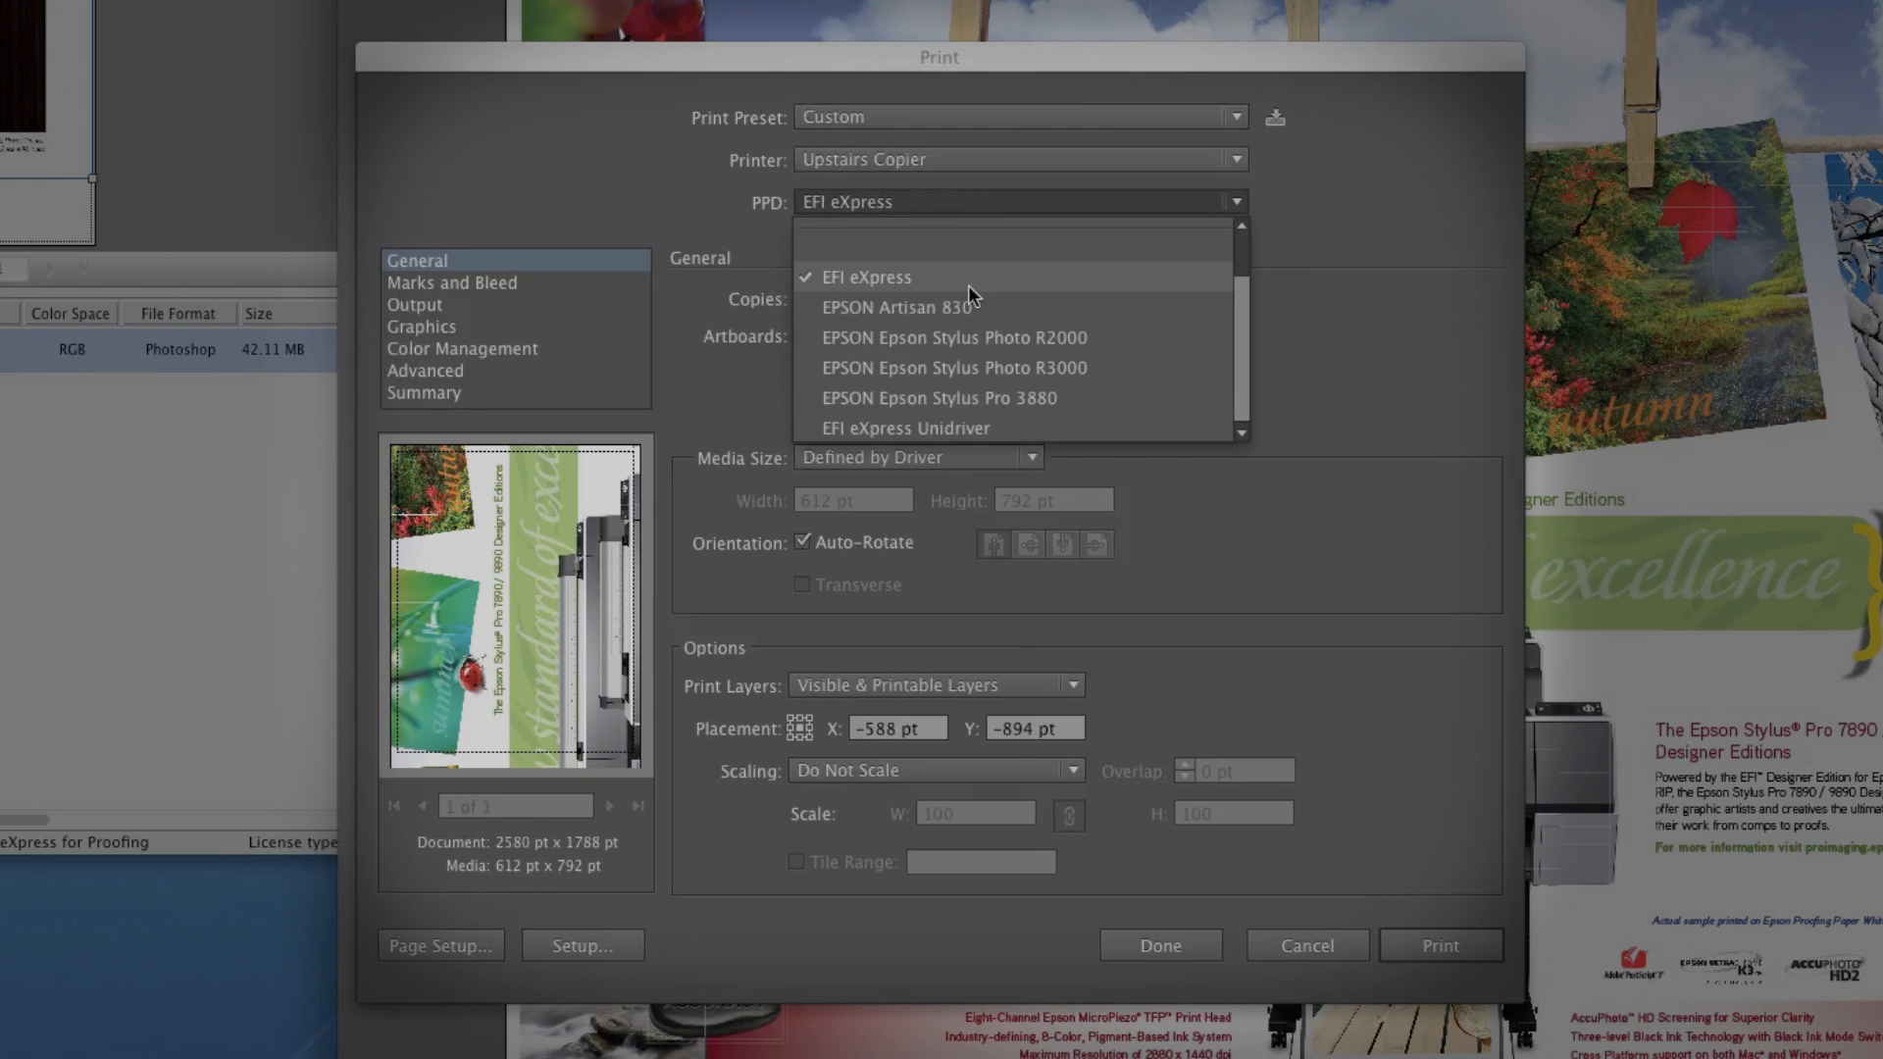
pyautogui.moveTo(1118, 436)
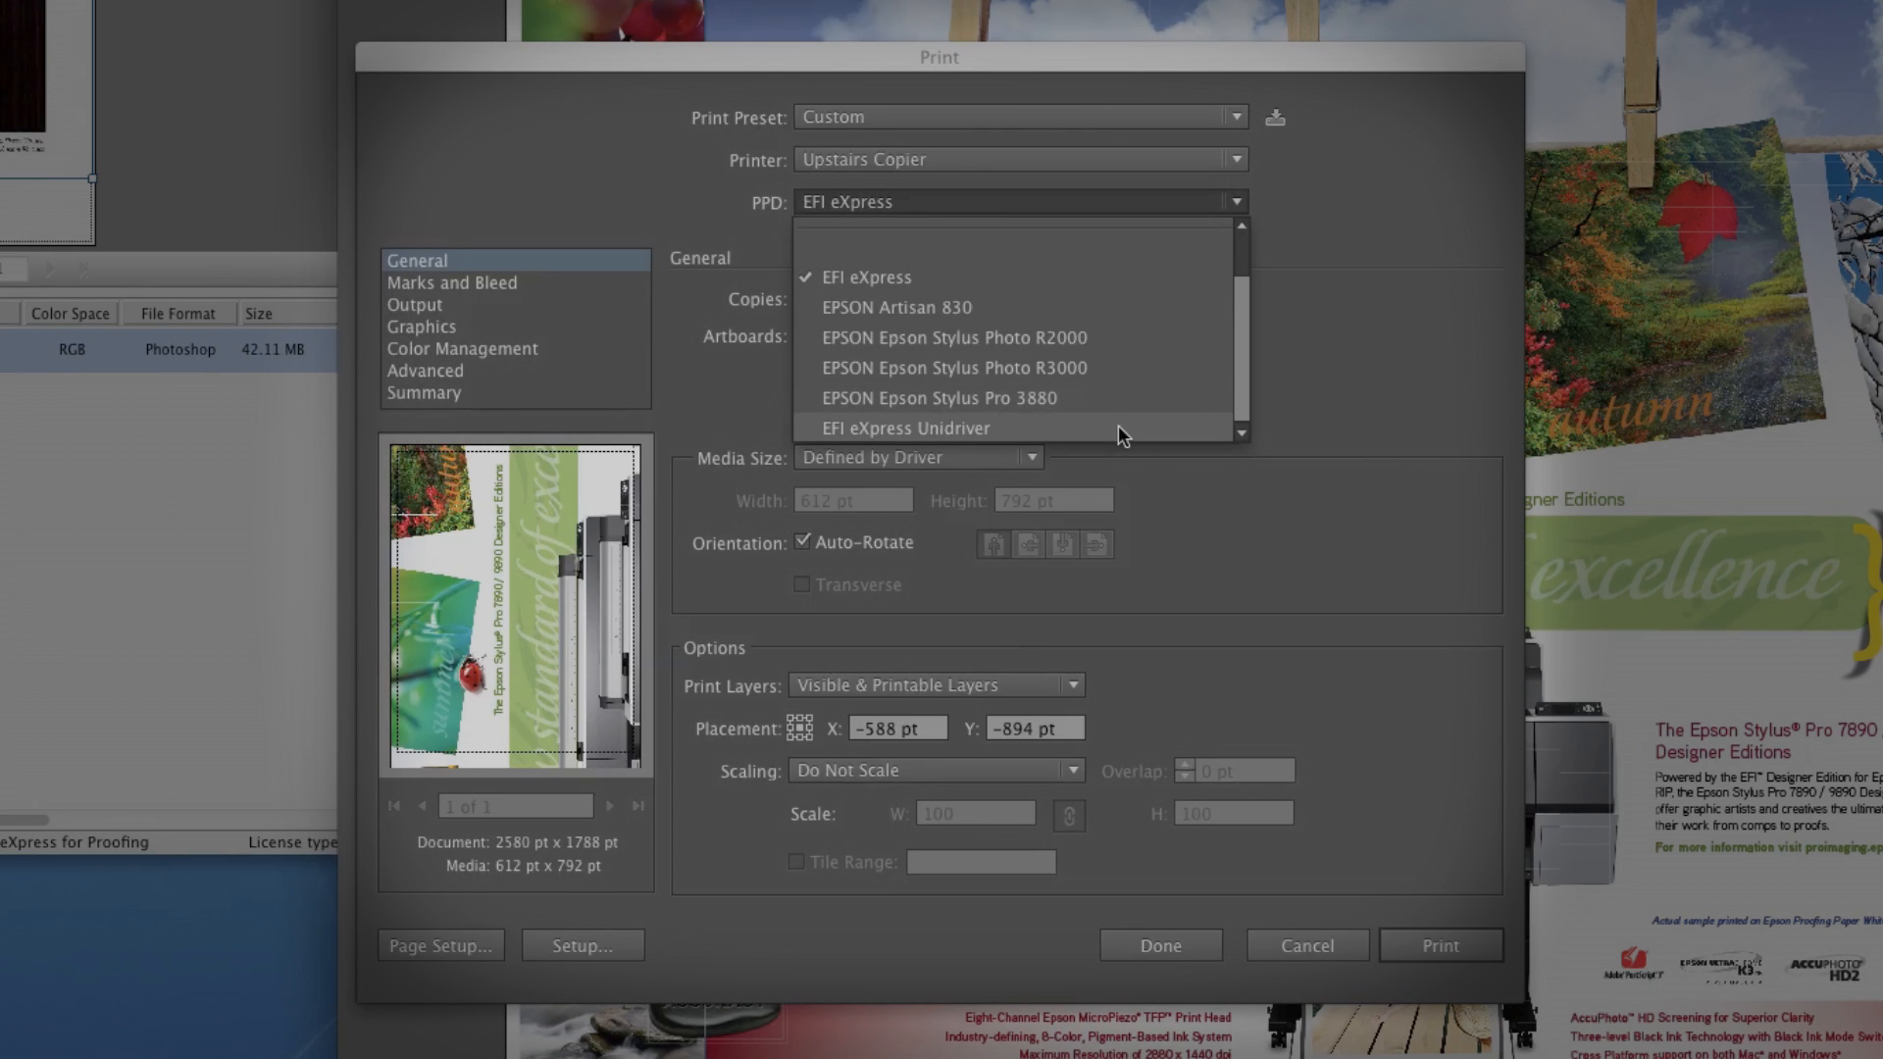
pyautogui.click(905, 428)
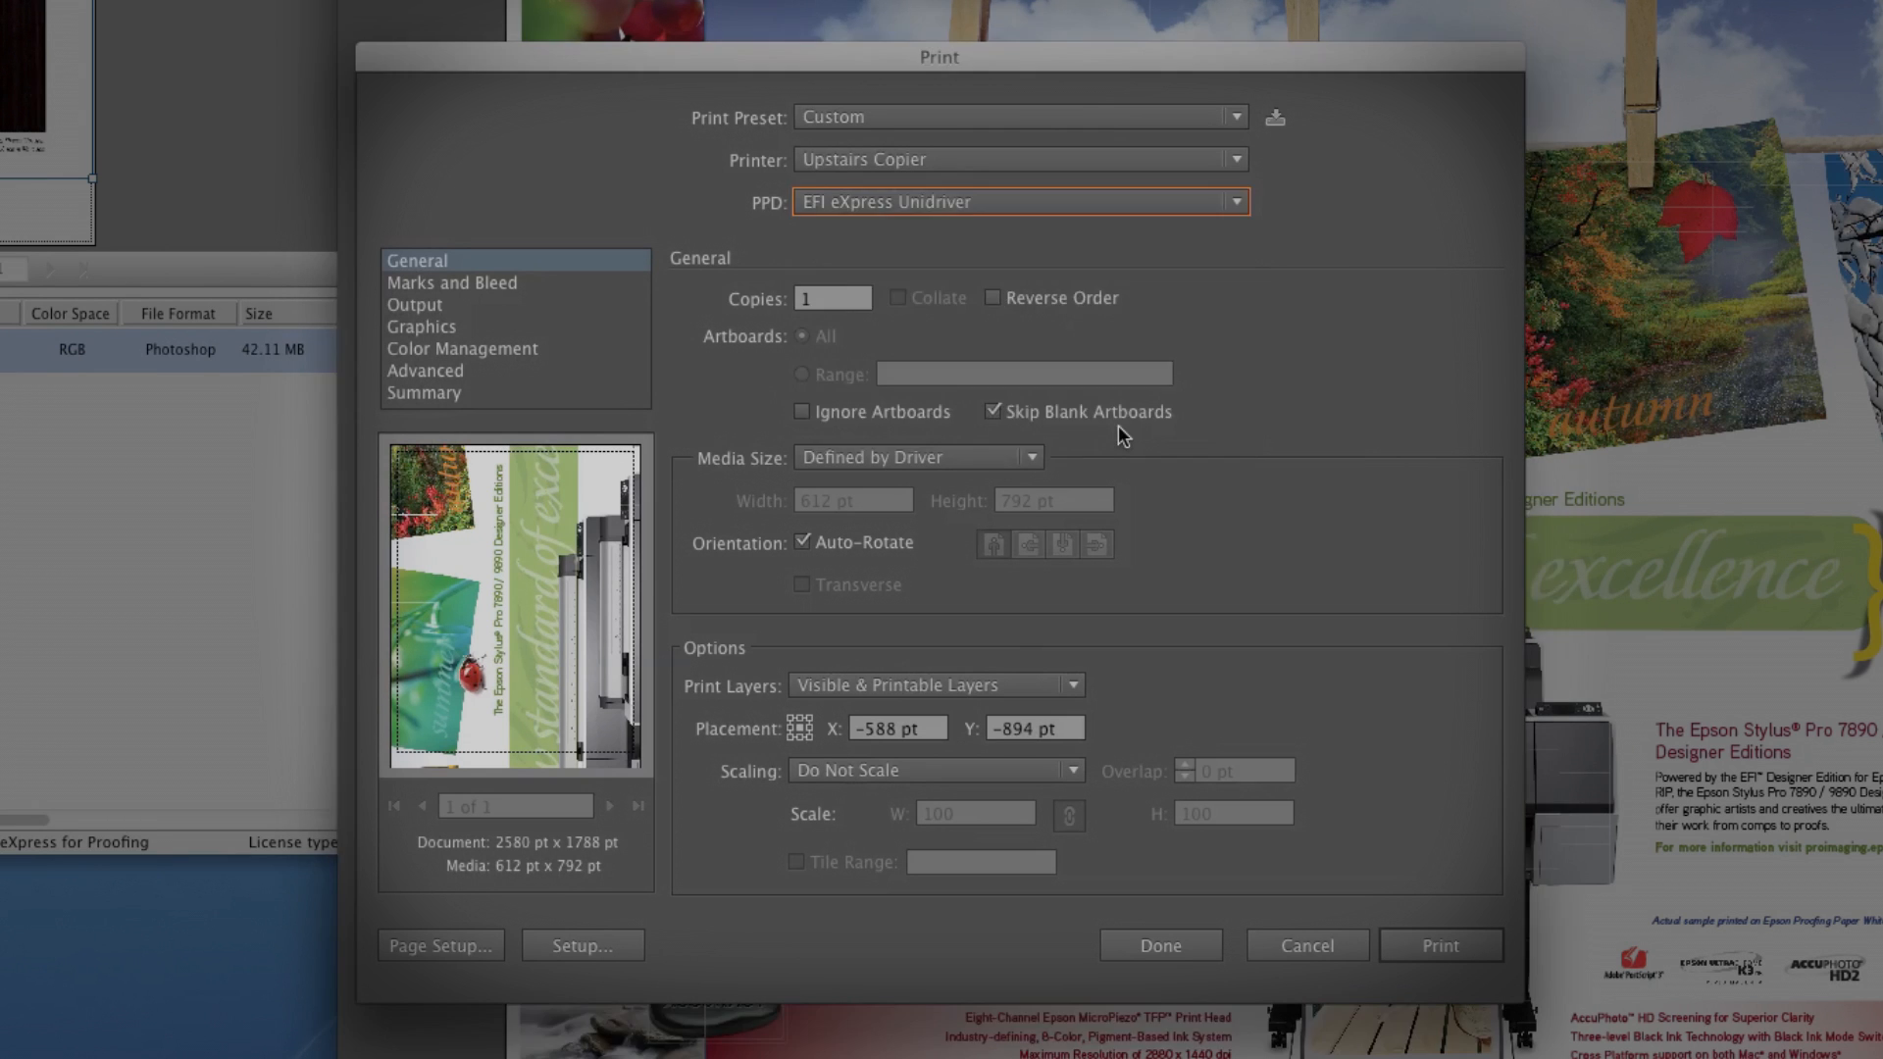
pyautogui.click(308, 12)
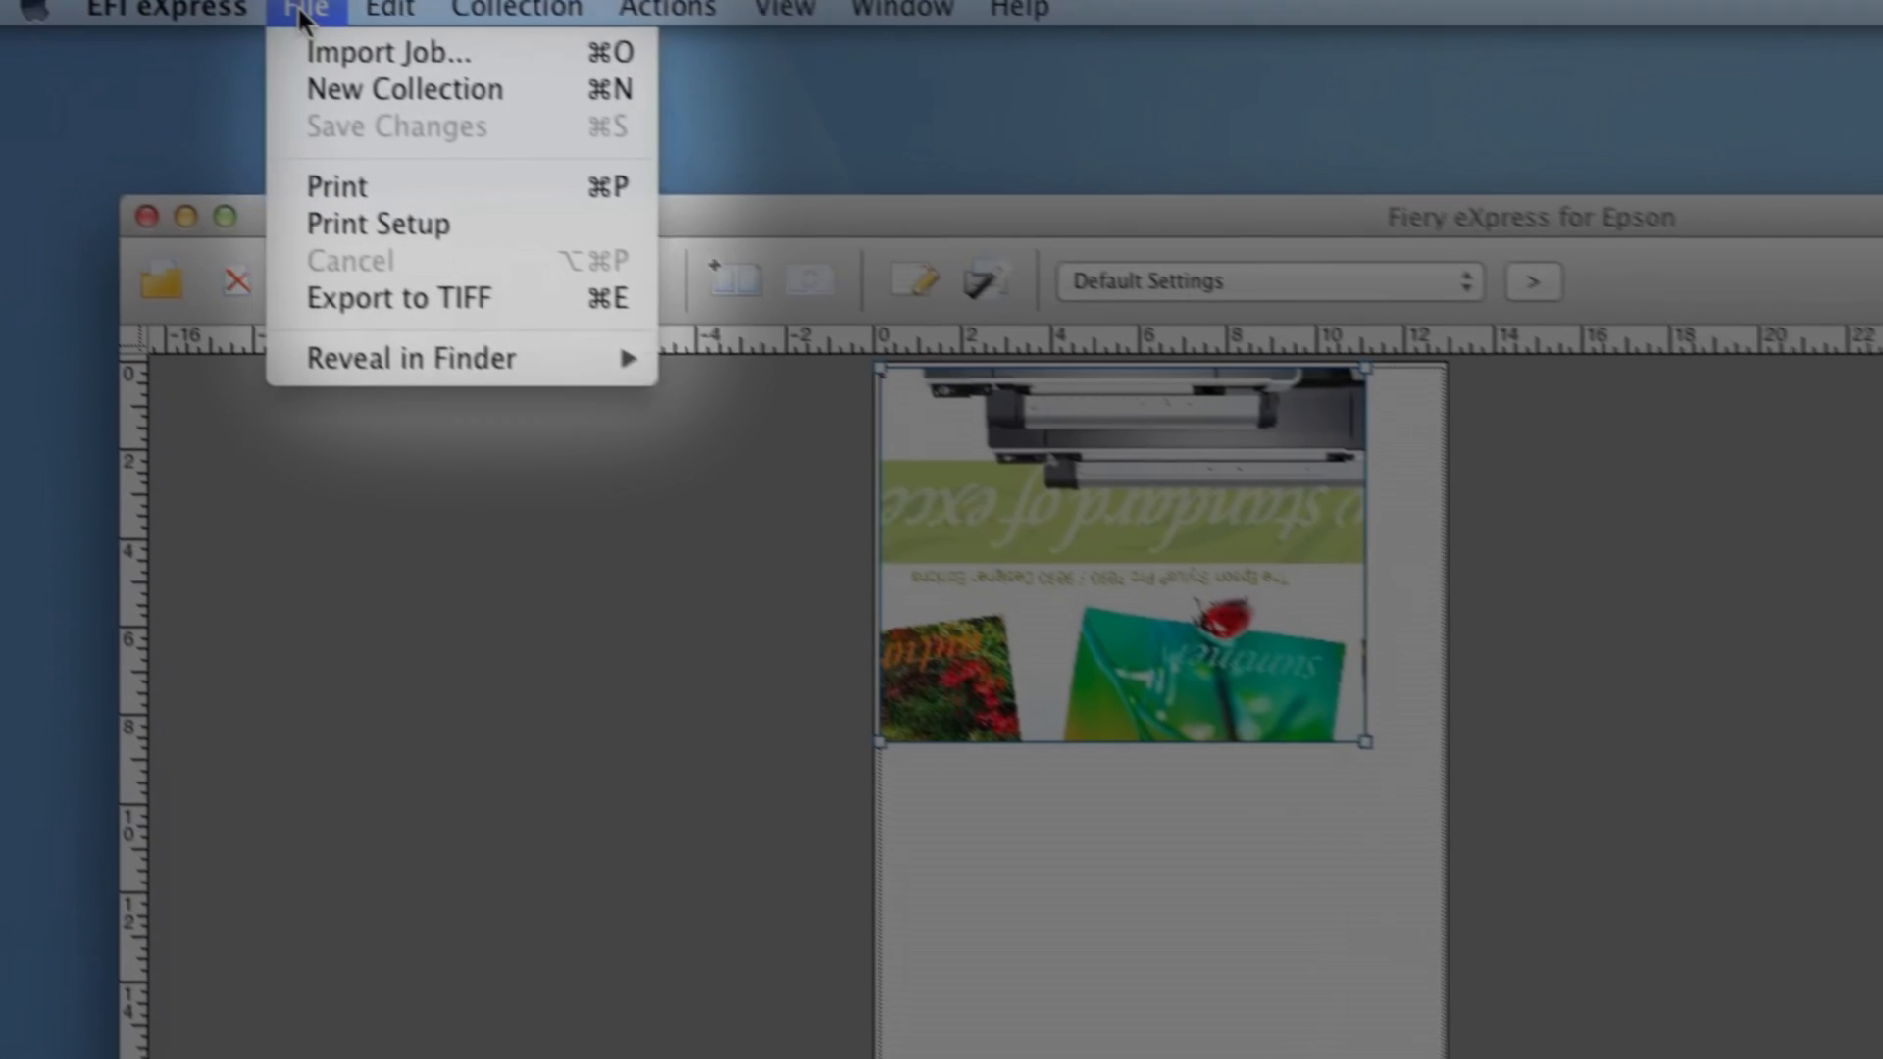
pyautogui.moveTo(373, 57)
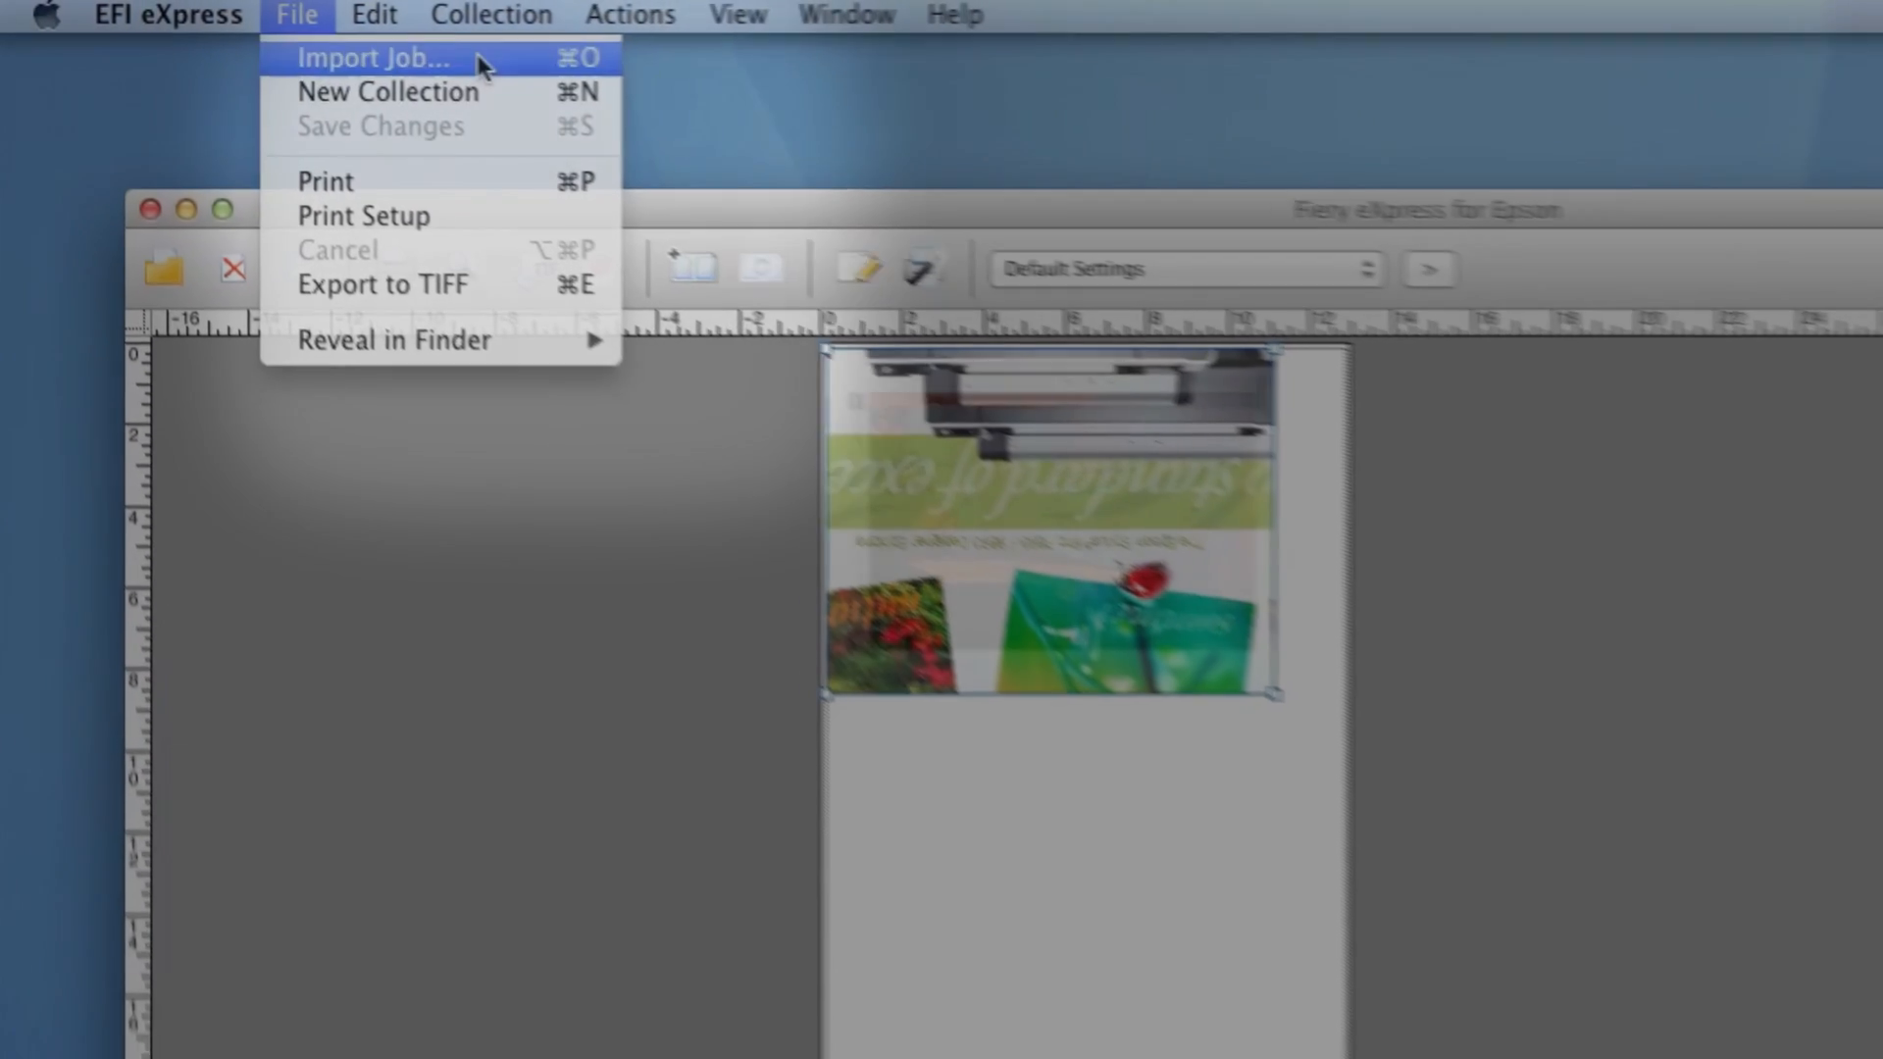
# - Add Versace Empire.tif from the desktop as a third job in the Fiery job list
pyautogui.click(372, 57)
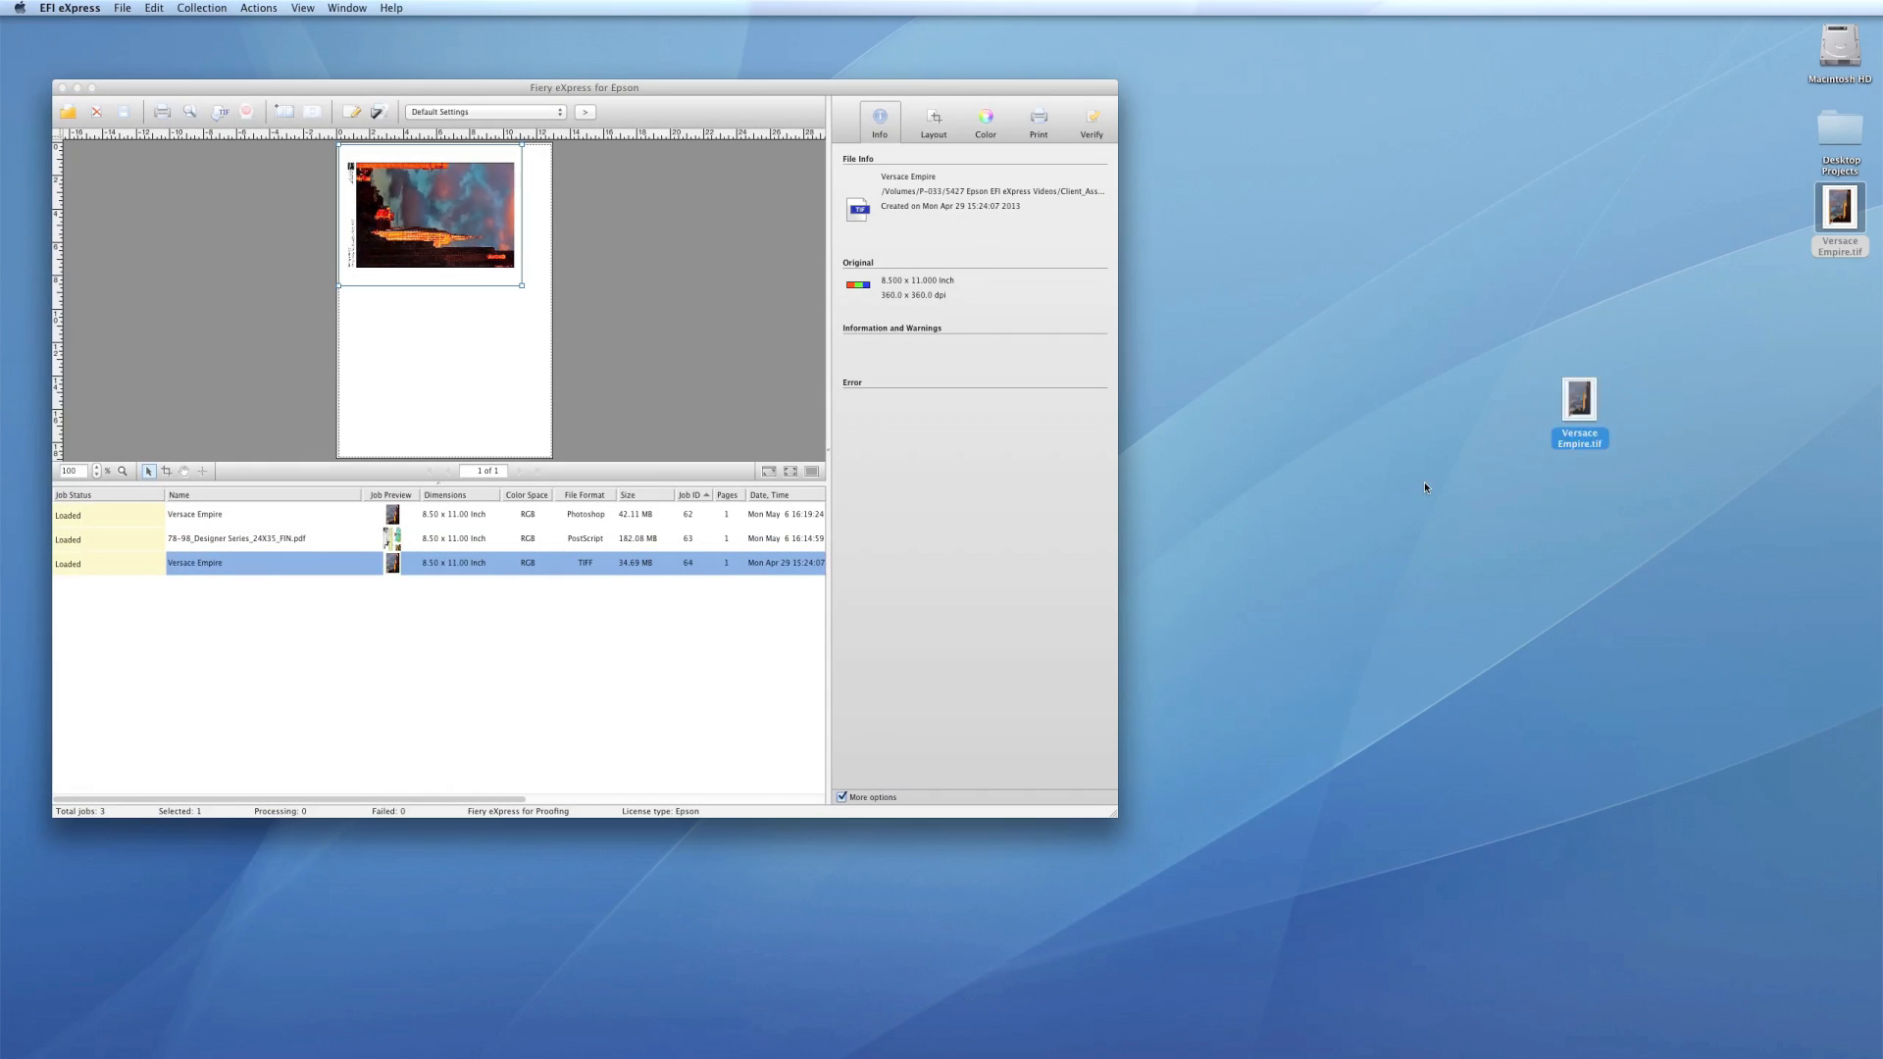